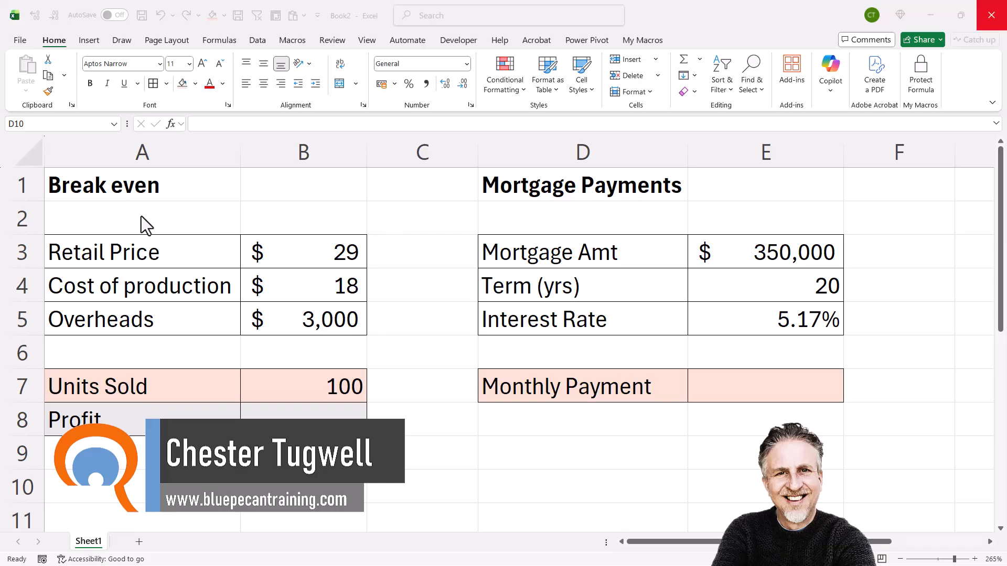
{"action": "mouse_move", "coordinate": [278, 311]}
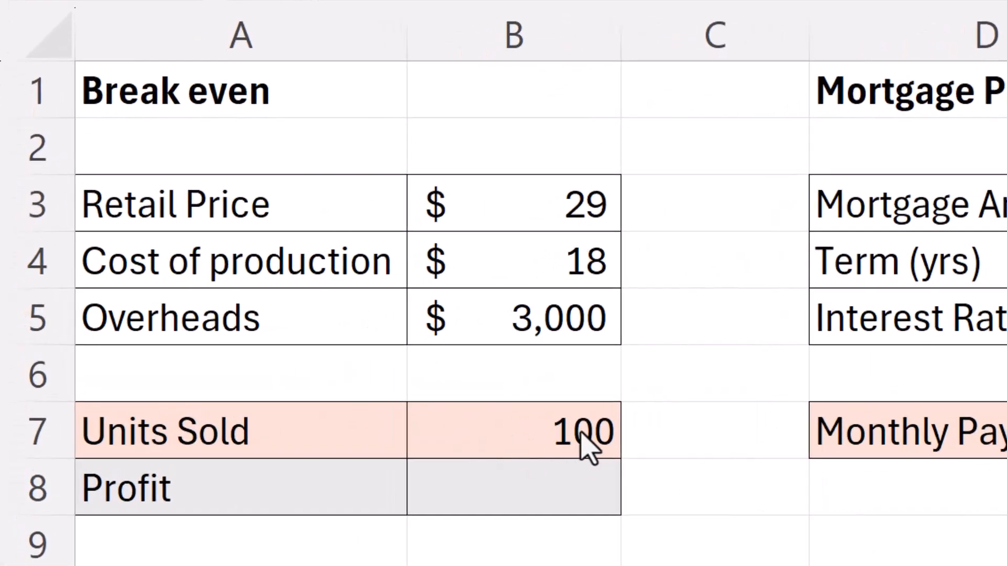
{"action": "mouse_move", "coordinate": [568, 226]}
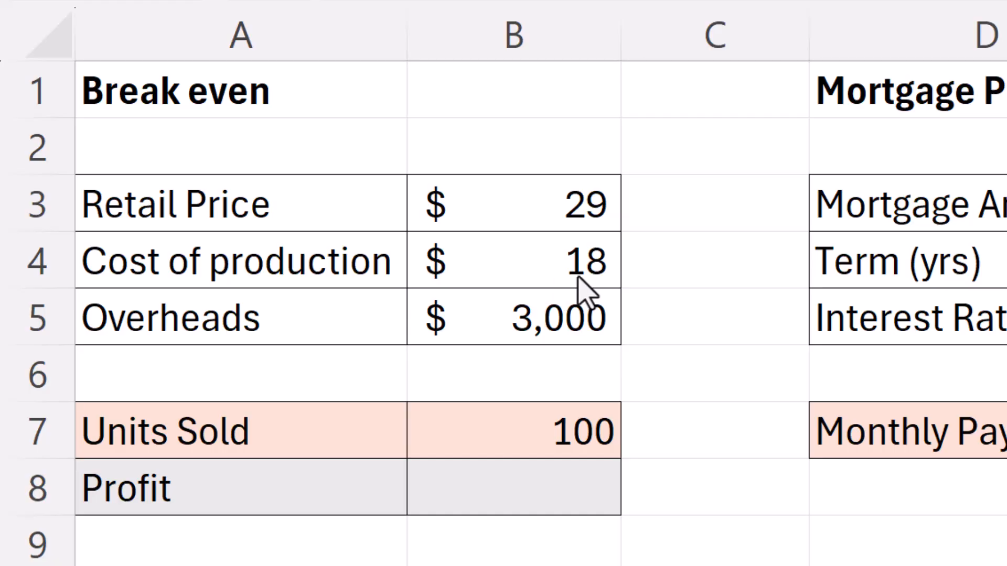
{"action": "mouse_move", "coordinate": [591, 358]}
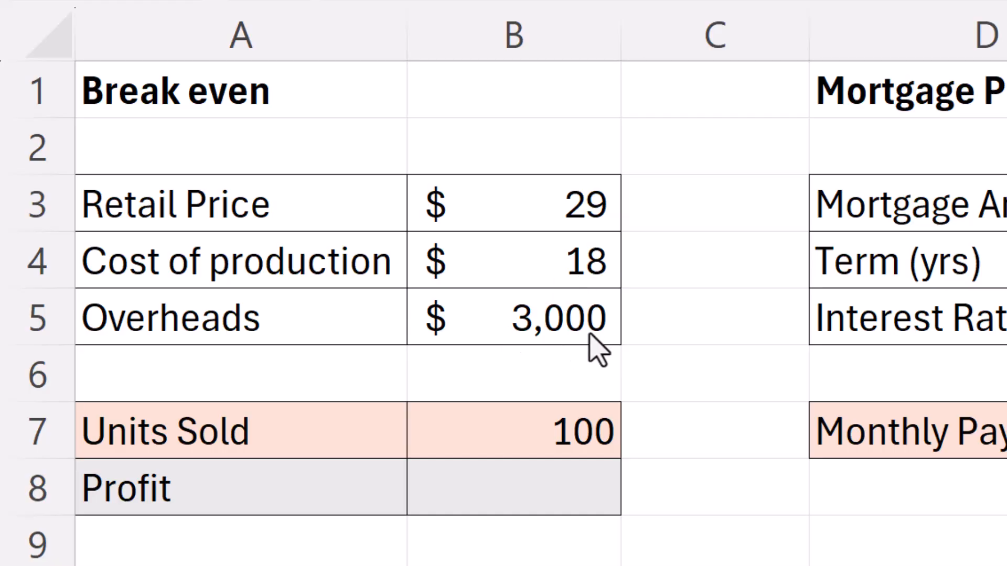
{"action": "mouse_move", "coordinate": [578, 427]}
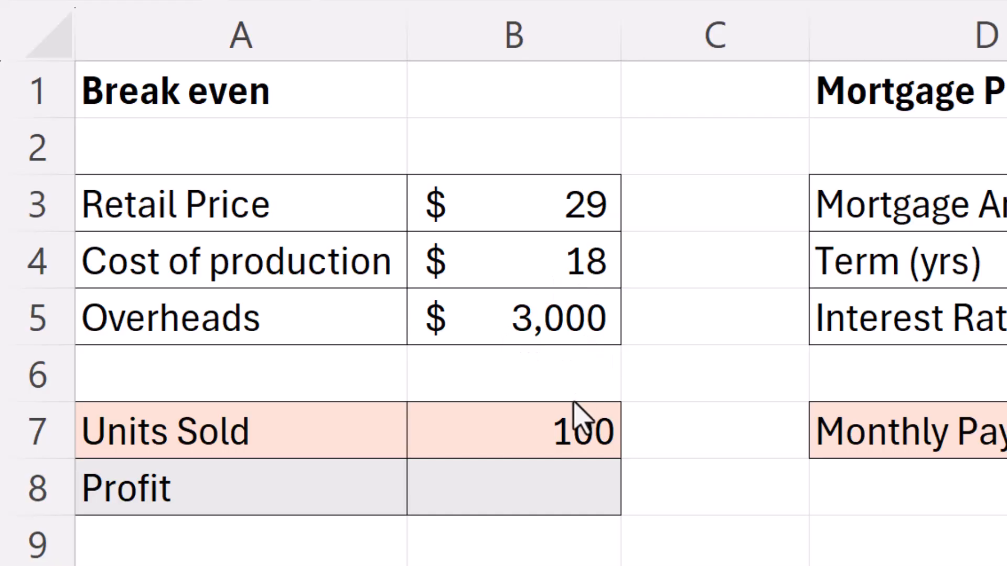
- Enter the Profit formula (price minus cost) times units sold minus overheads, giving -1,900.00
{"action": "left_click", "coordinate": [512, 493]}
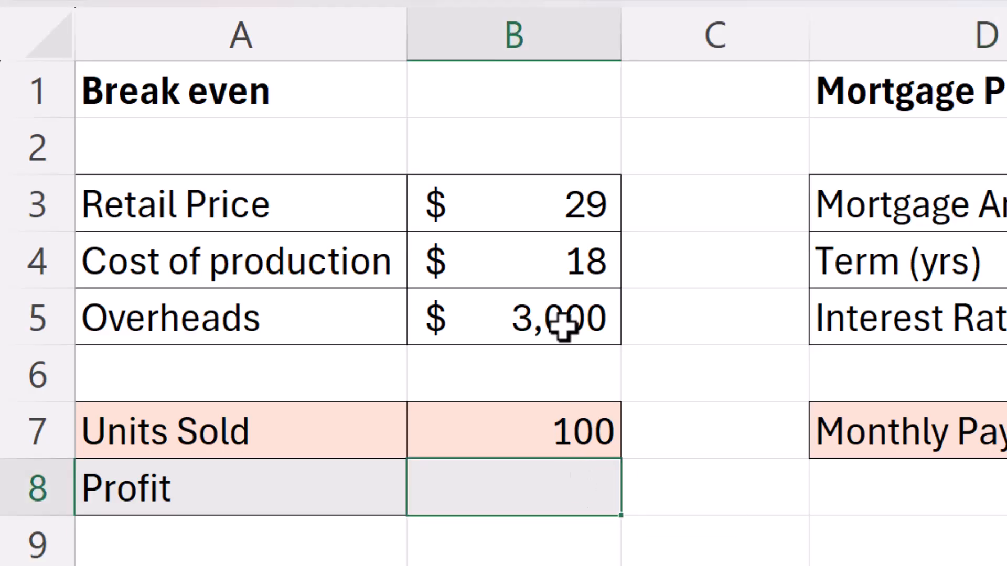
{"action": "mouse_move", "coordinate": [511, 397]}
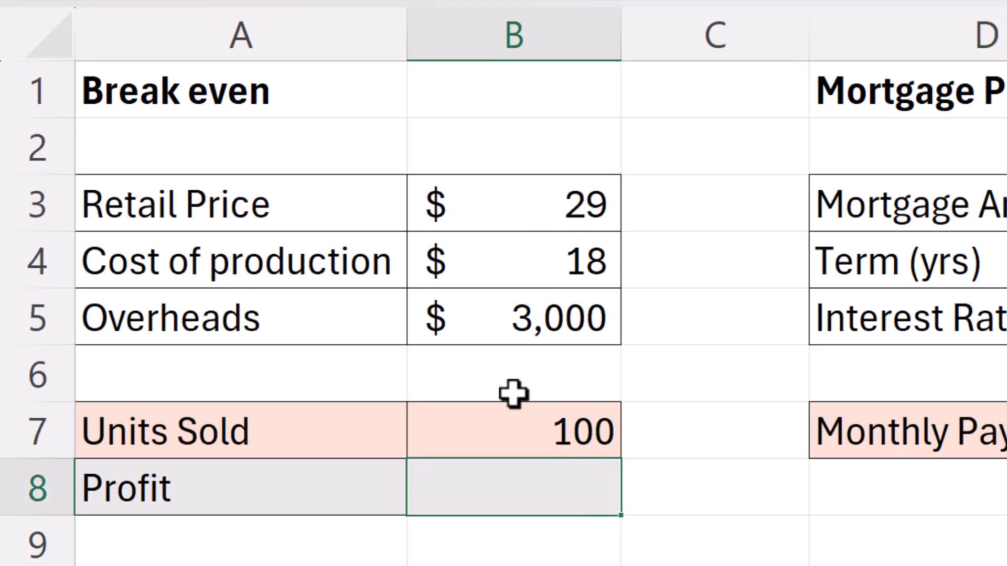
{"action": "mouse_move", "coordinate": [608, 435]}
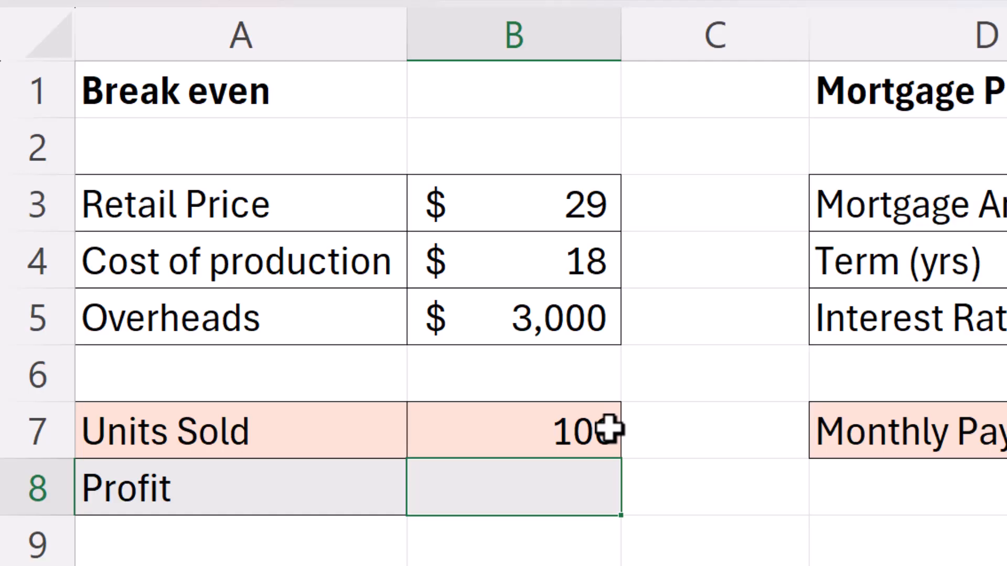
{"action": "type", "text": "="}
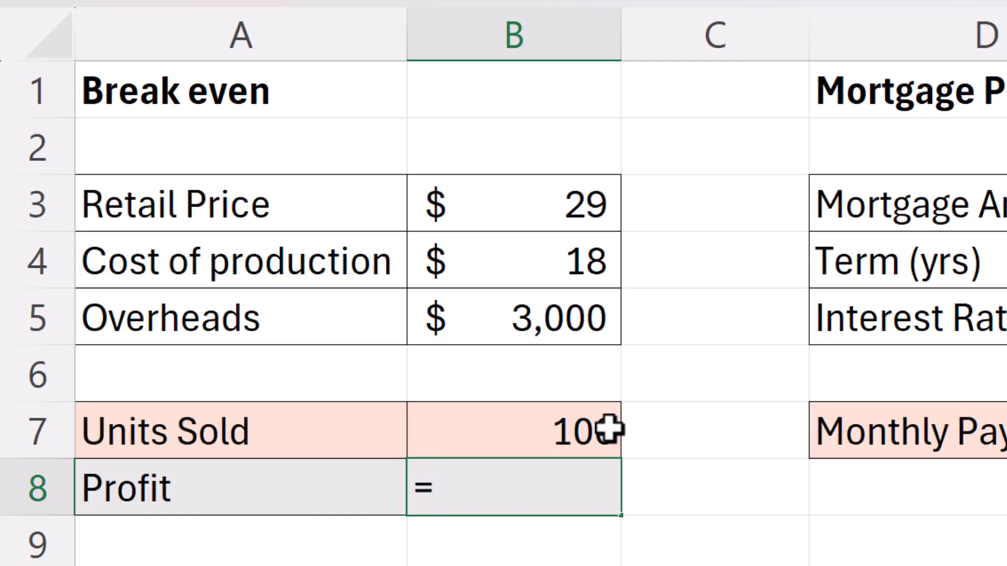
{"action": "type", "text": "("}
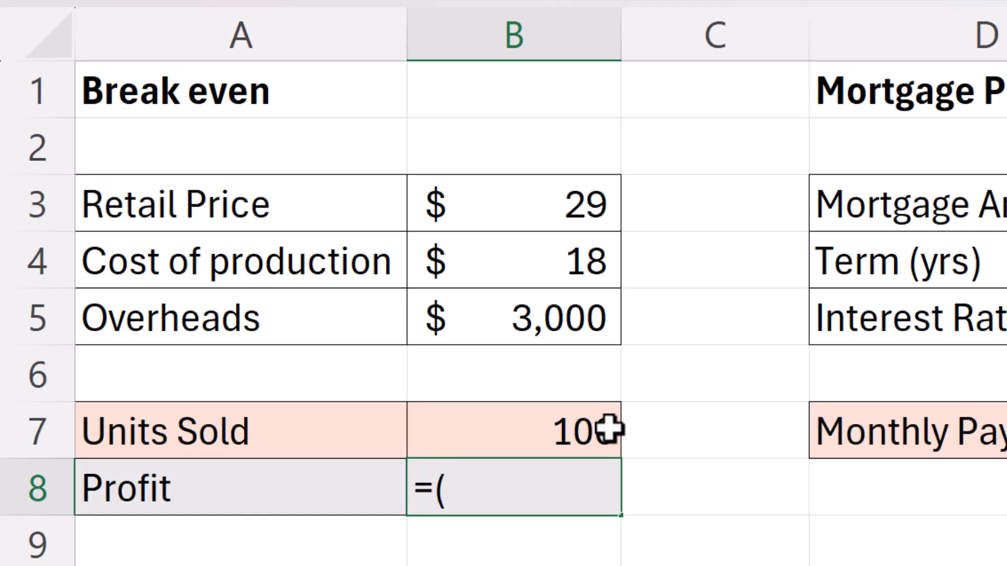
{"action": "left_click", "coordinate": [513, 205]}
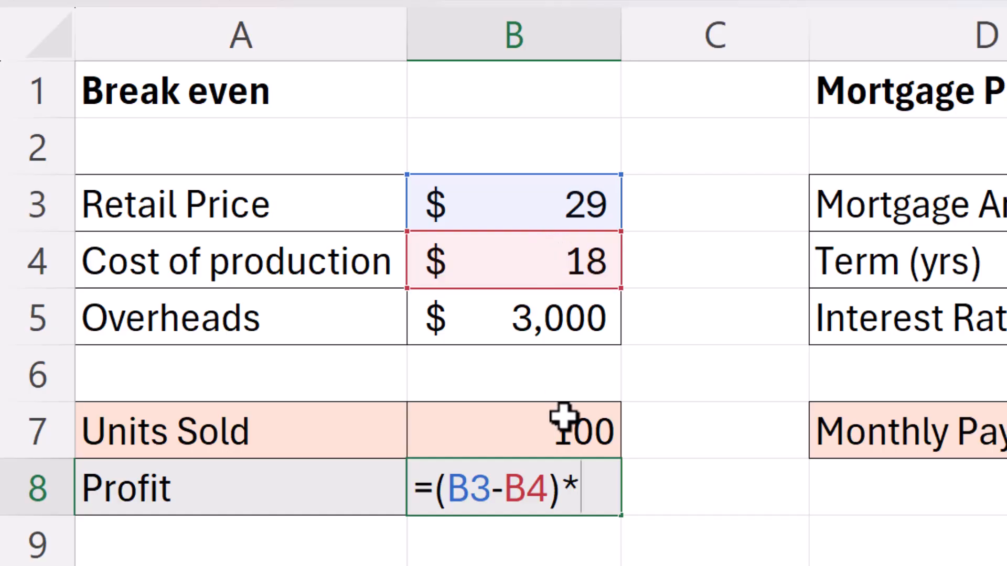
{"action": "left_click", "coordinate": [514, 430]}
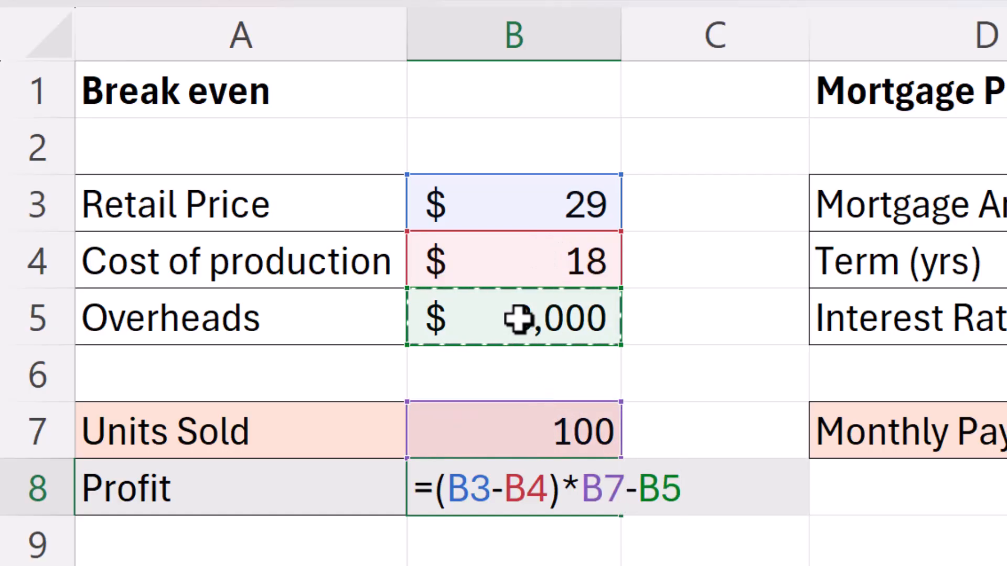
{"action": "key", "text": "Enter"}
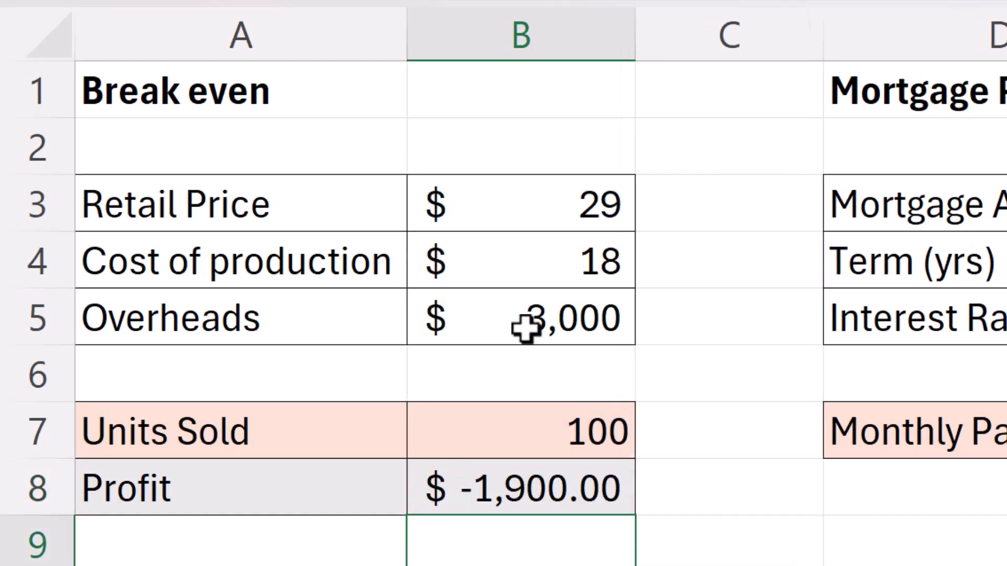
{"action": "mouse_move", "coordinate": [540, 415]}
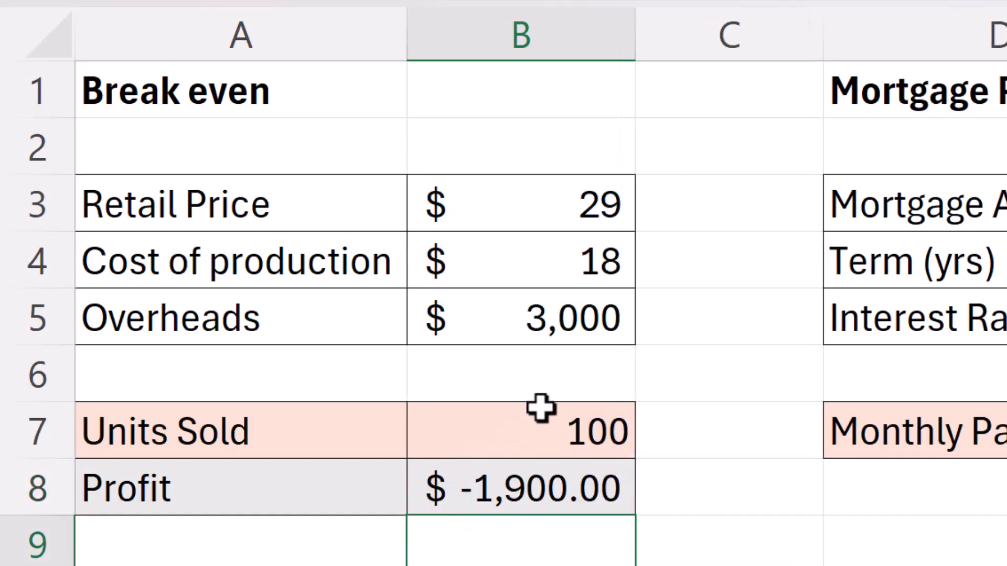
{"action": "mouse_move", "coordinate": [592, 495]}
{"action": "type", "text": "150"}
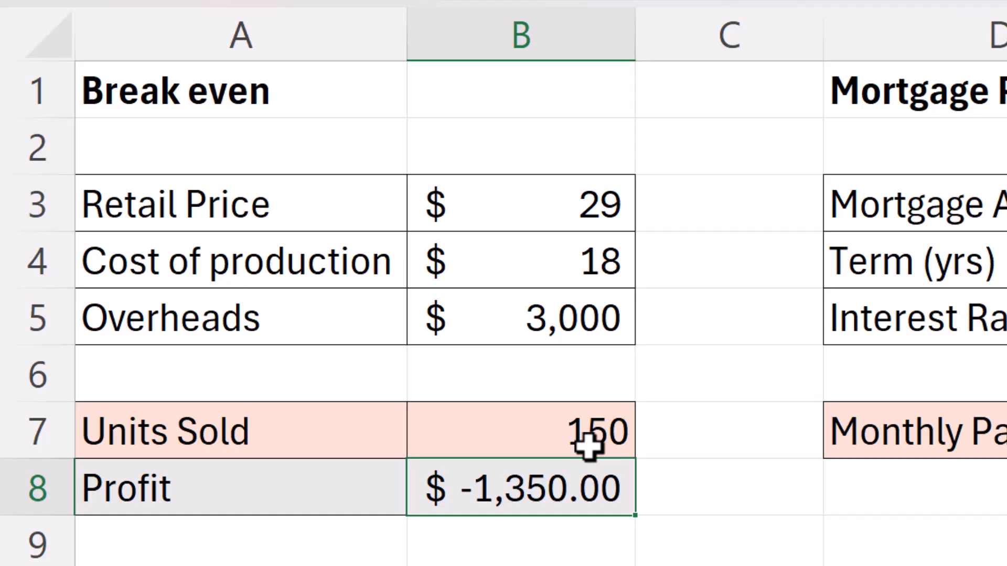
- Change Units Sold to 200, recalculating Profit to -800.00
{"action": "type", "text": "200"}
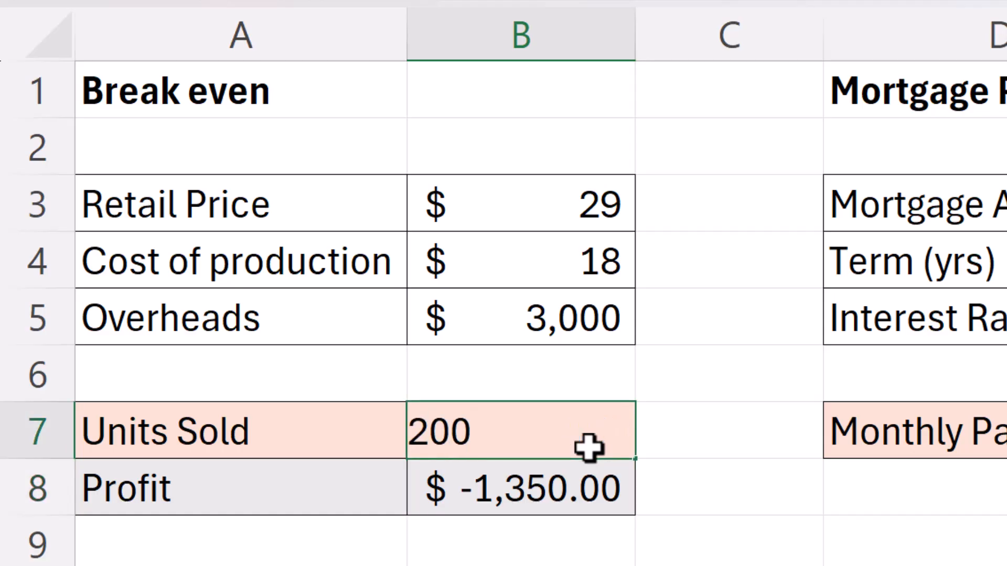
{"action": "key", "text": "Enter"}
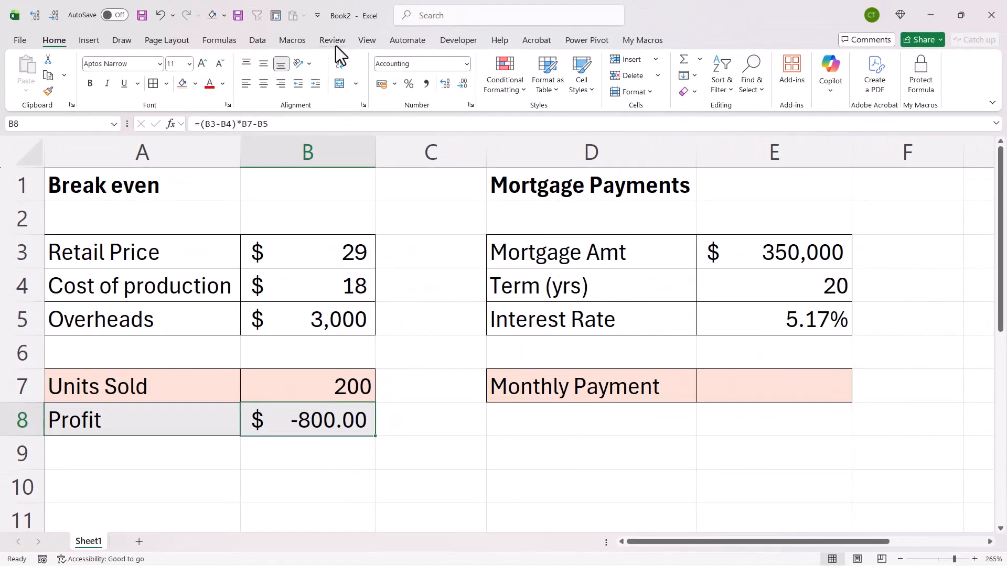
- Use Goal Seek to set Profit to 0 by changing Units Sold, giving 272.727273
{"action": "left_click", "coordinate": [257, 40]}
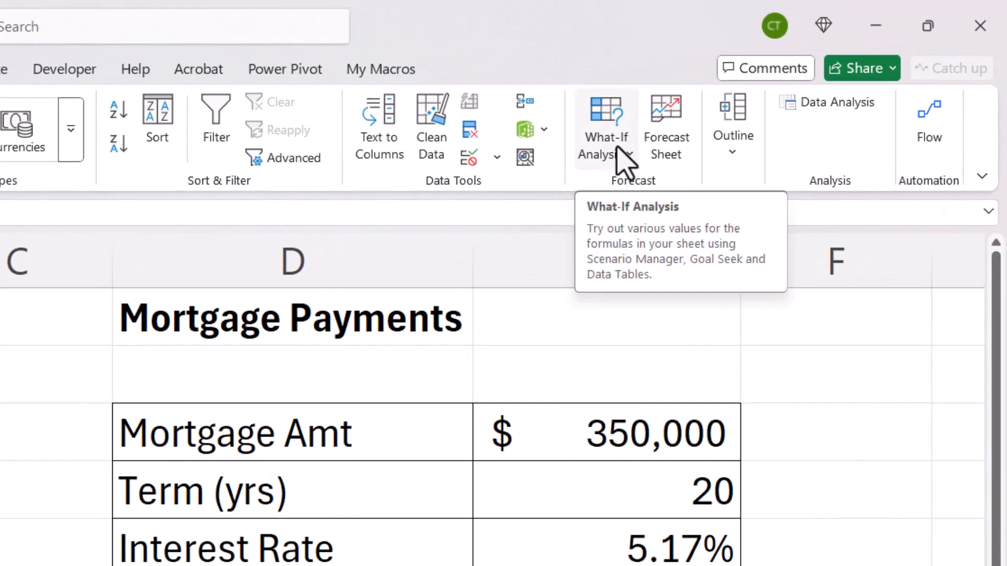
{"action": "mouse_move", "coordinate": [632, 249]}
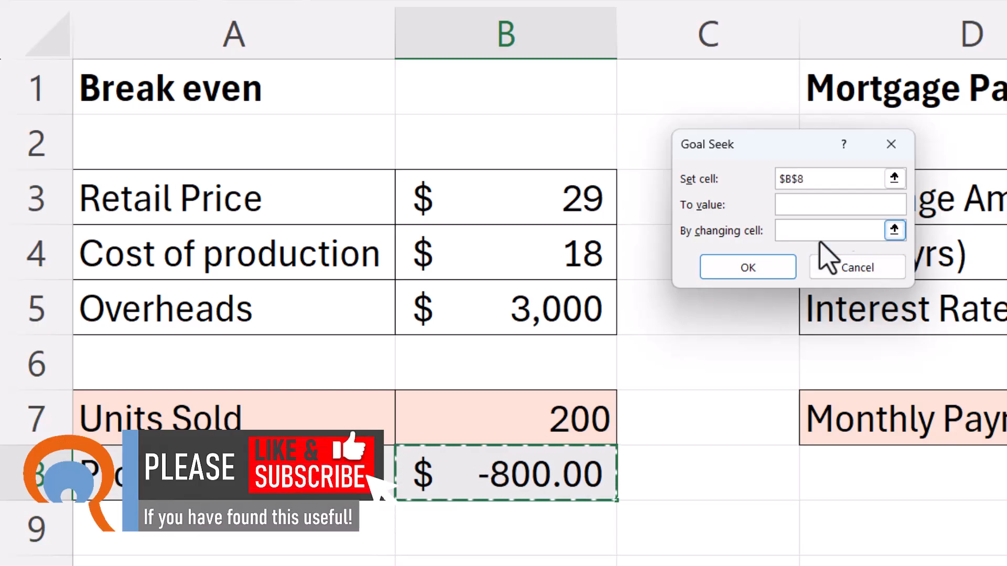
{"action": "left_click", "coordinate": [835, 205]}
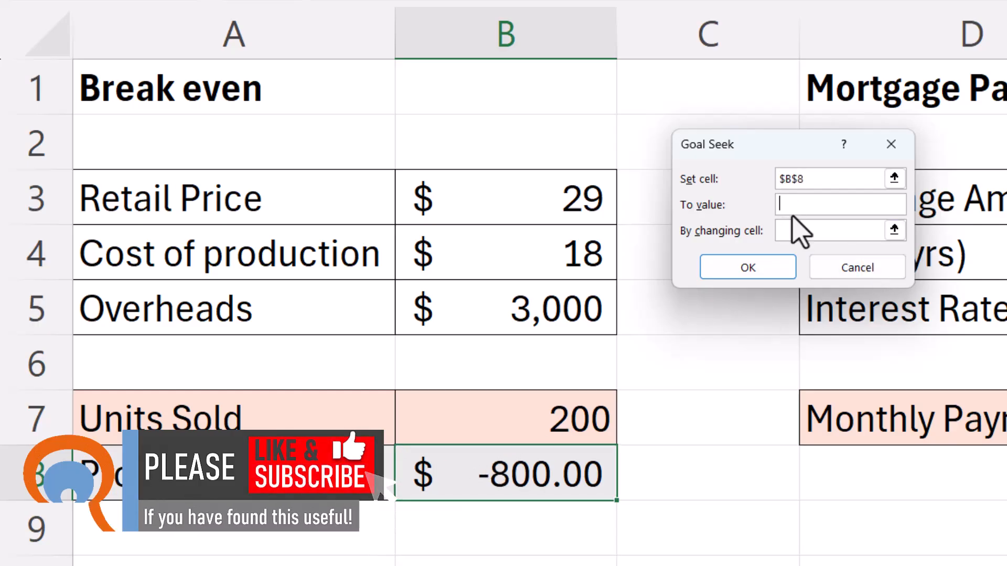
{"action": "type", "text": "0"}
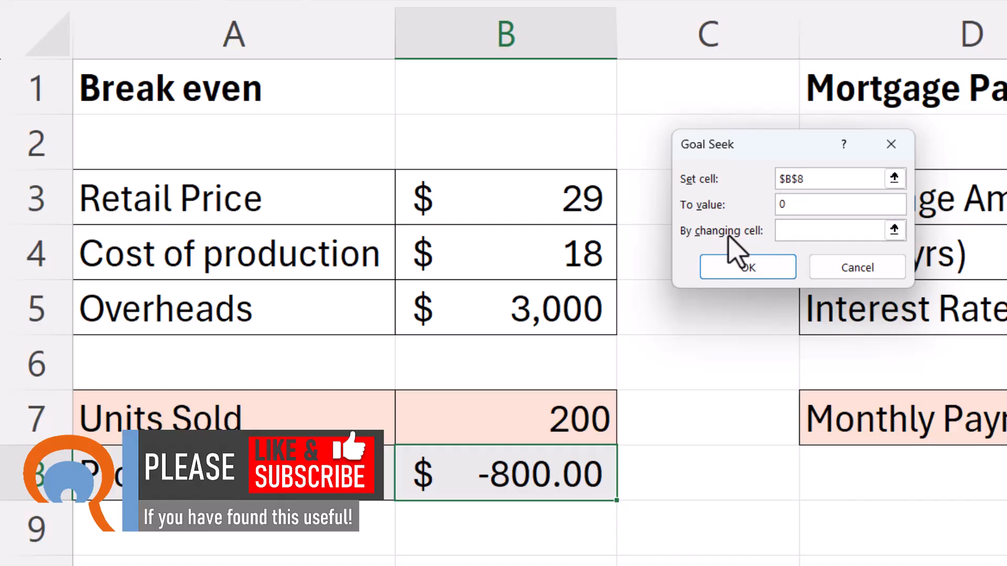
{"action": "left_click", "coordinate": [835, 230]}
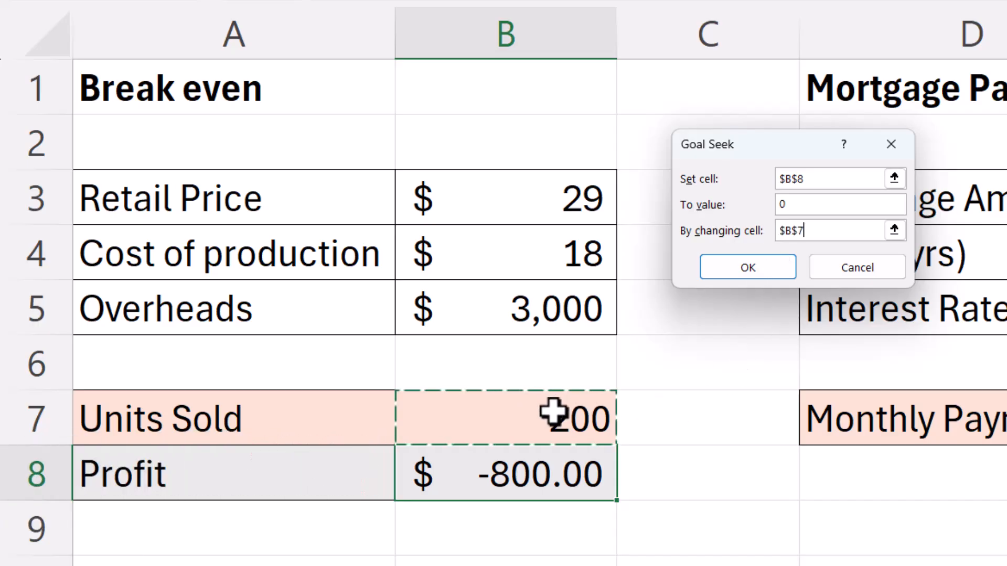
{"action": "left_click", "coordinate": [748, 268]}
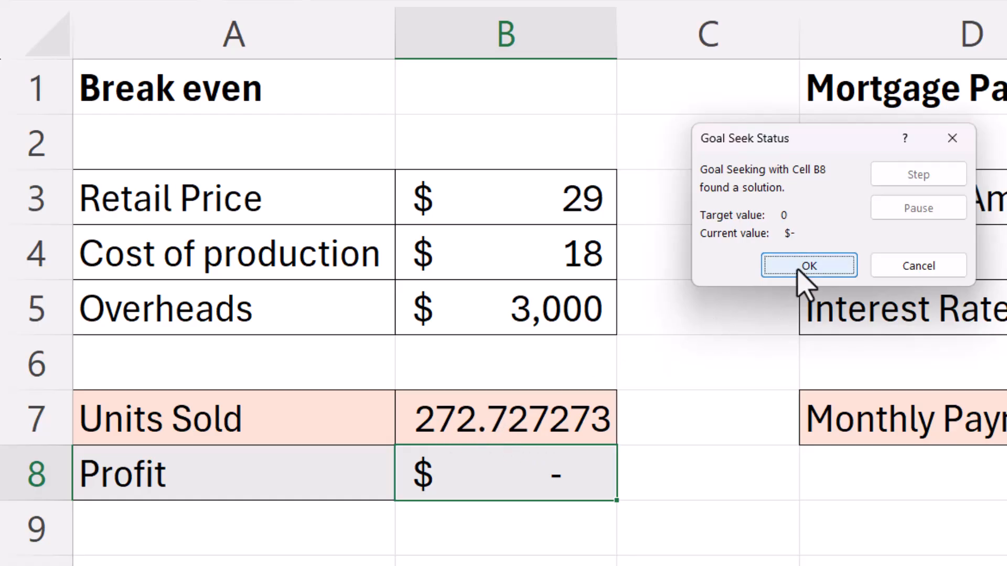
{"action": "left_click", "coordinate": [809, 265]}
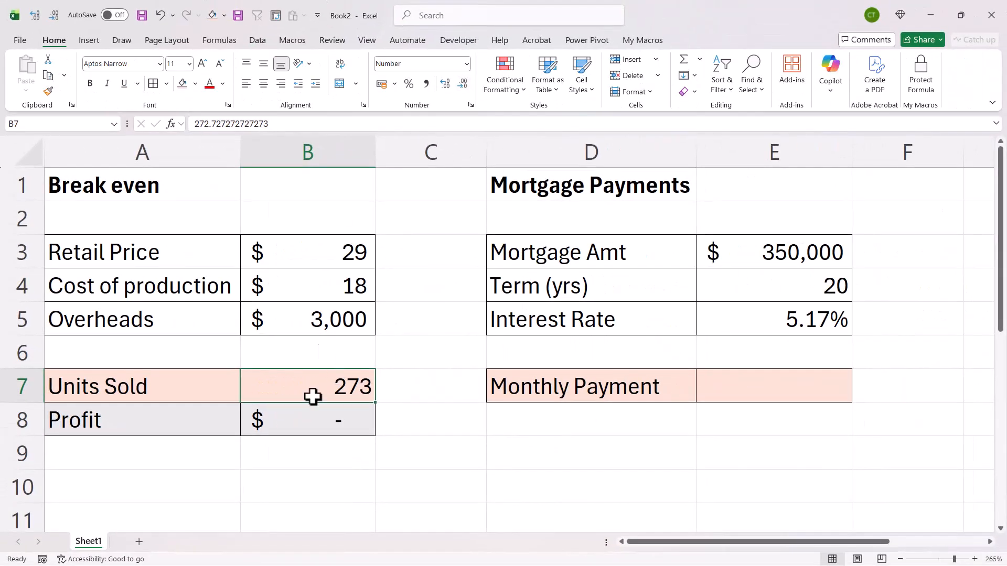
{"action": "left_click", "coordinate": [321, 419]}
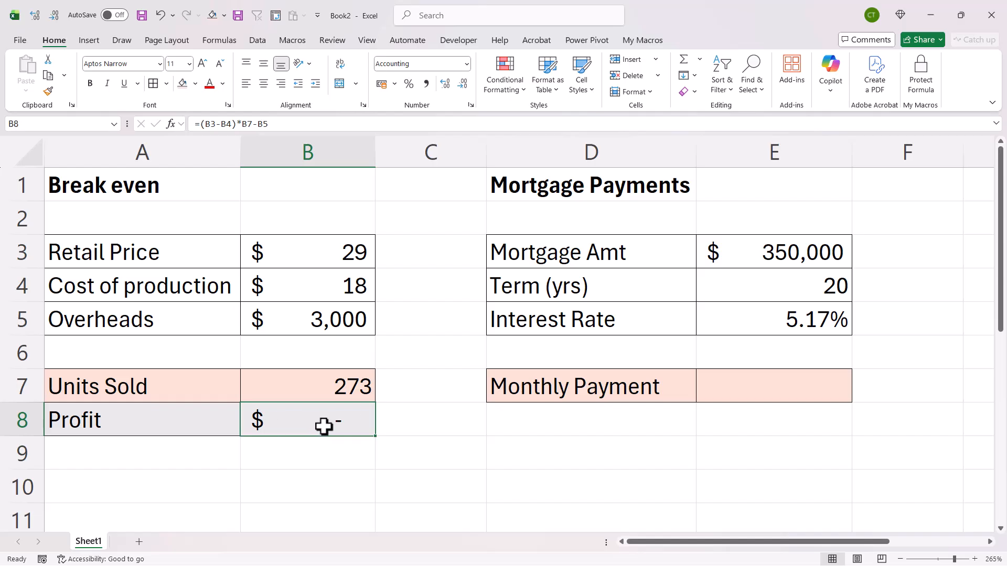
{"action": "double_click", "coordinate": [306, 420]}
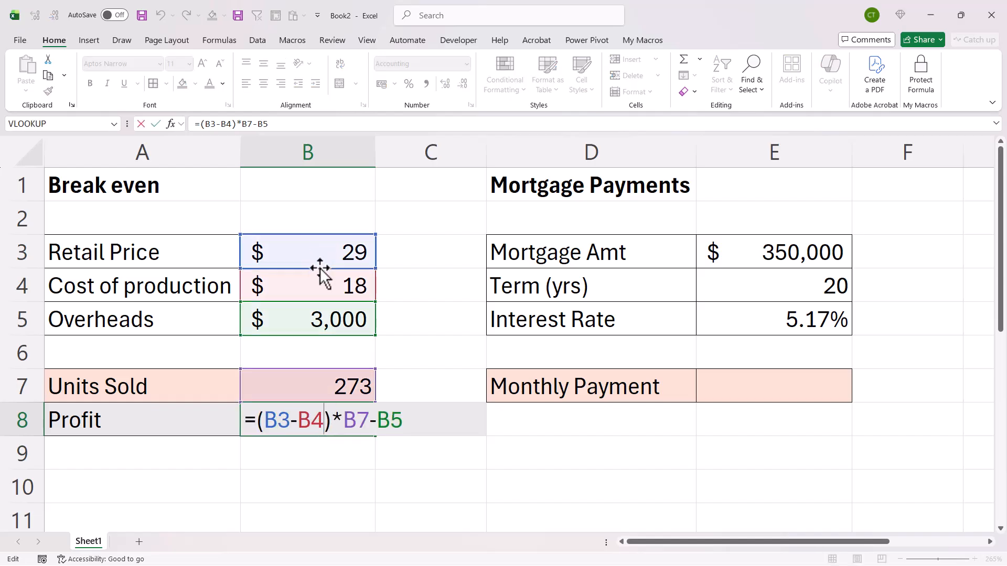
{"action": "mouse_move", "coordinate": [325, 327]}
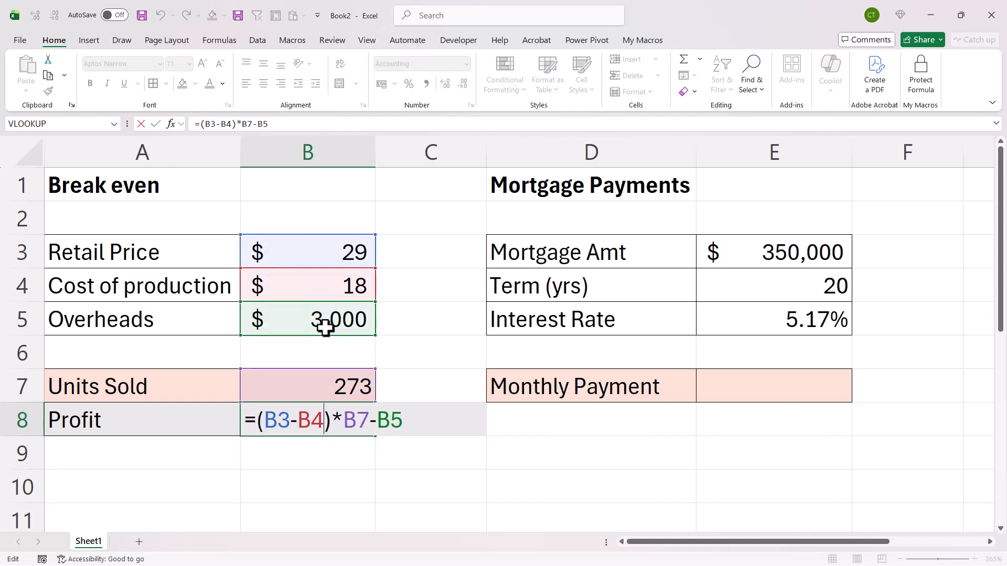
{"action": "key", "text": "Enter"}
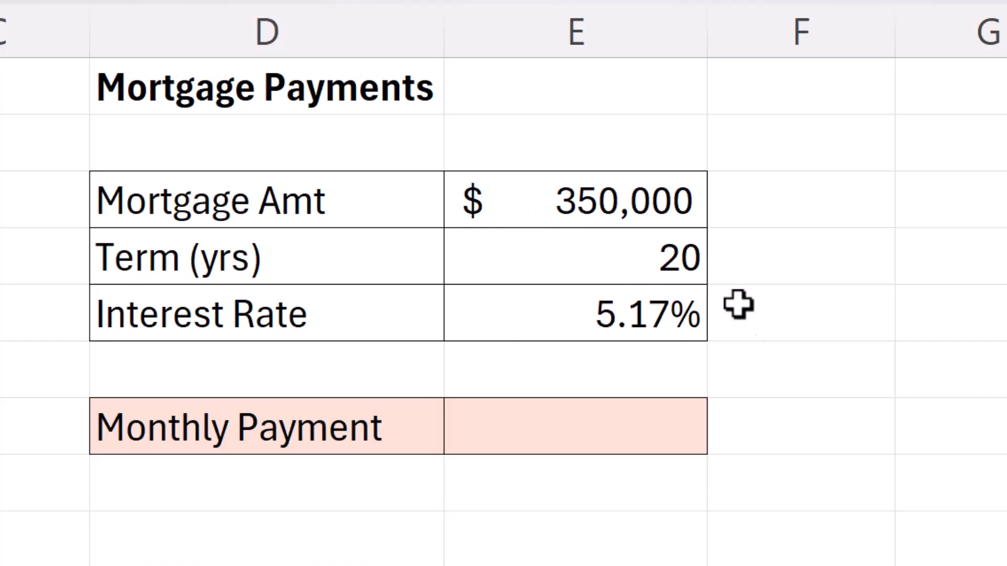
{"action": "mouse_move", "coordinate": [610, 199]}
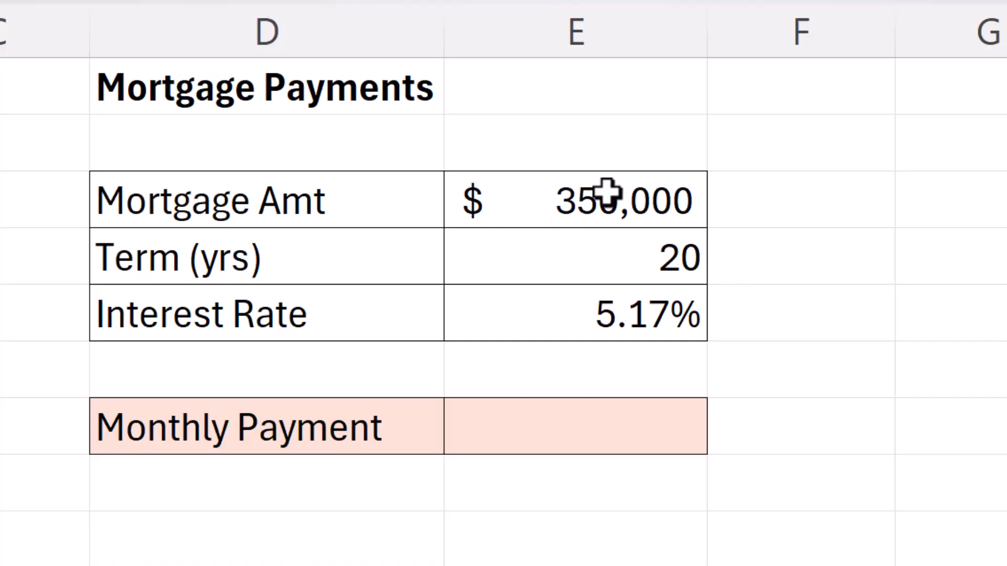
{"action": "mouse_move", "coordinate": [341, 258]}
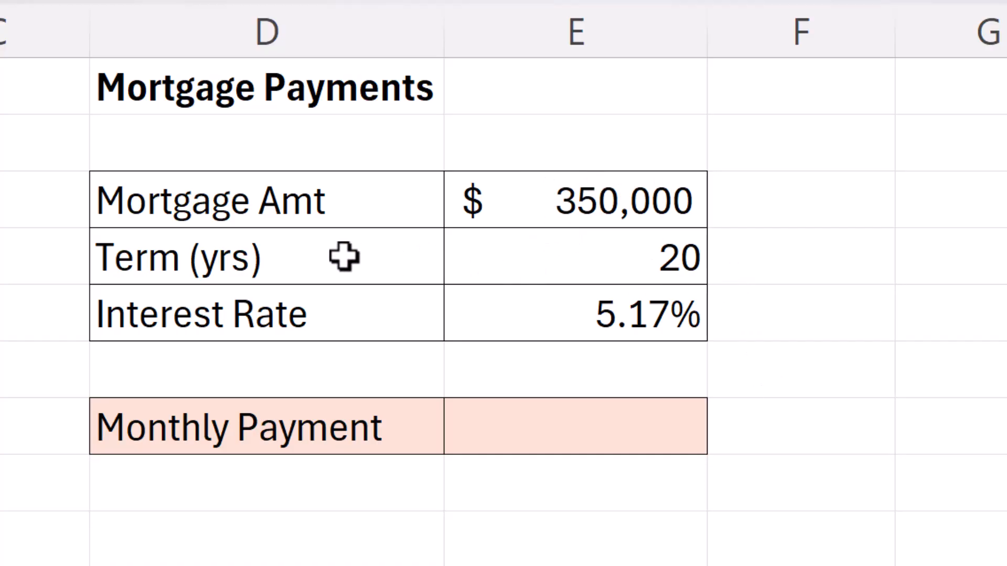
{"action": "mouse_move", "coordinate": [616, 320]}
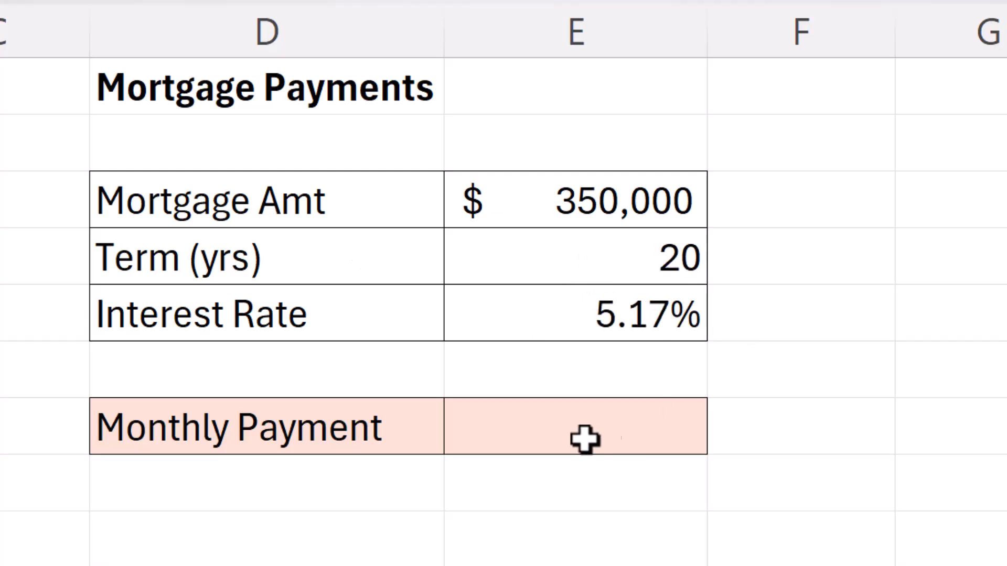
- Enter =PMT(rate/12, years*12, -mortgage amount) as the Monthly Payment, showing 2,342.84
{"action": "type", "text": "="}
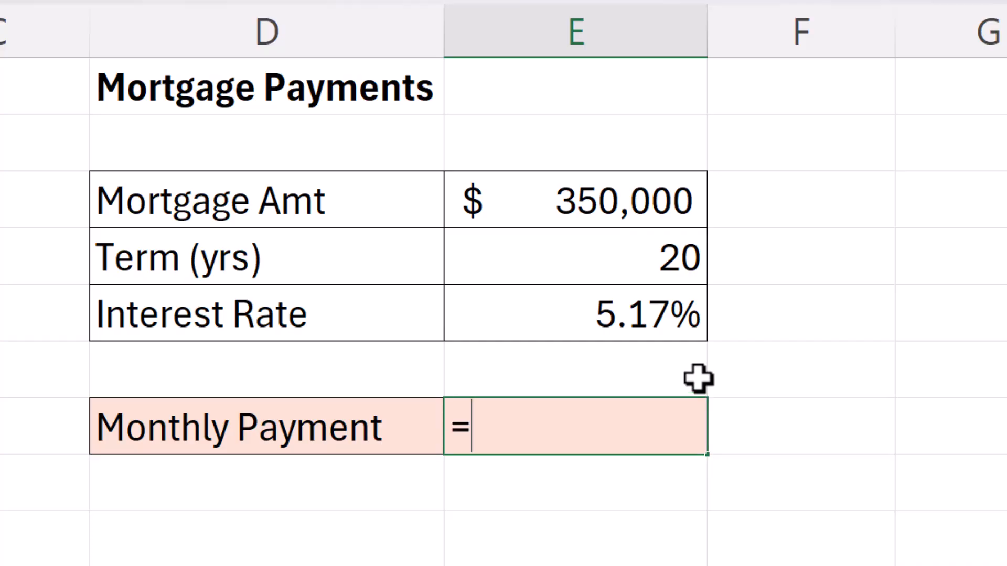
{"action": "type", "text": "pmt"}
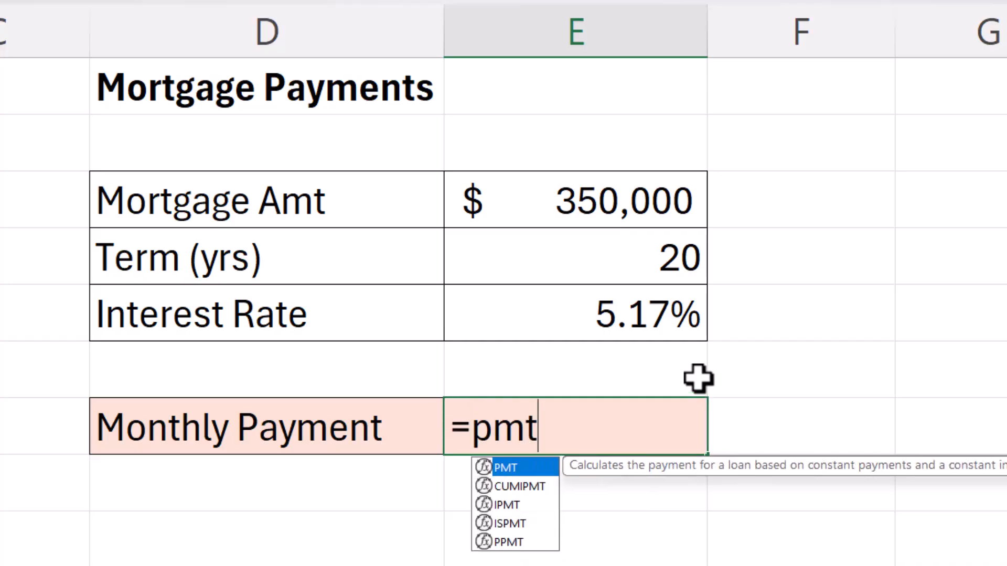
{"action": "type", "text": "(E5"}
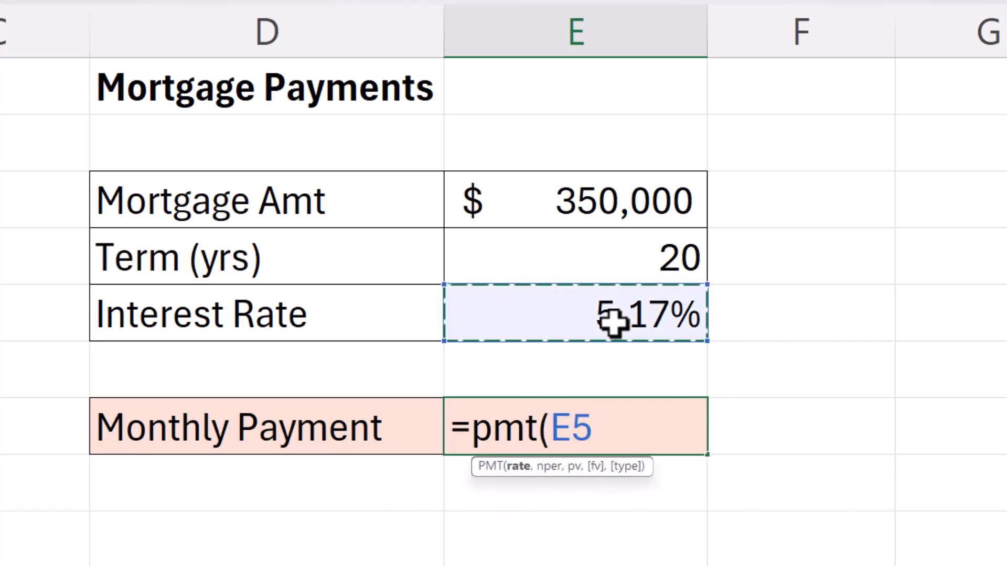
{"action": "type", "text": "/1"}
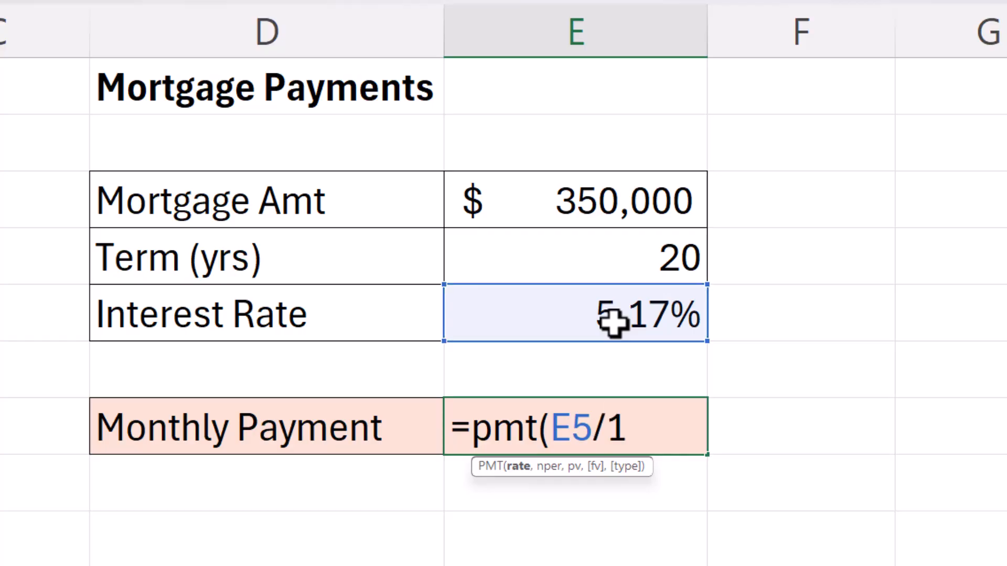
{"action": "type", "text": "2"}
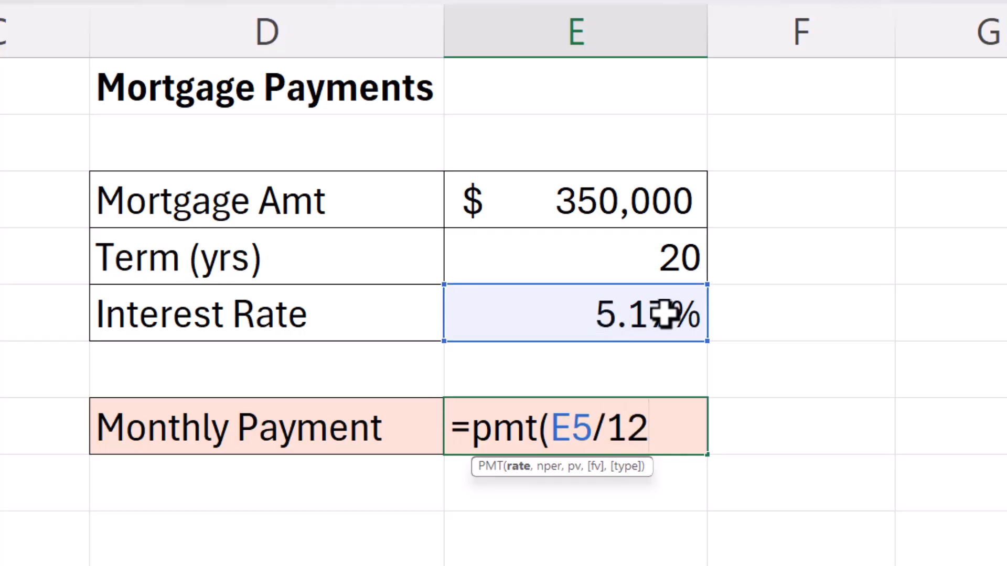
{"action": "type", "text": ",E4"}
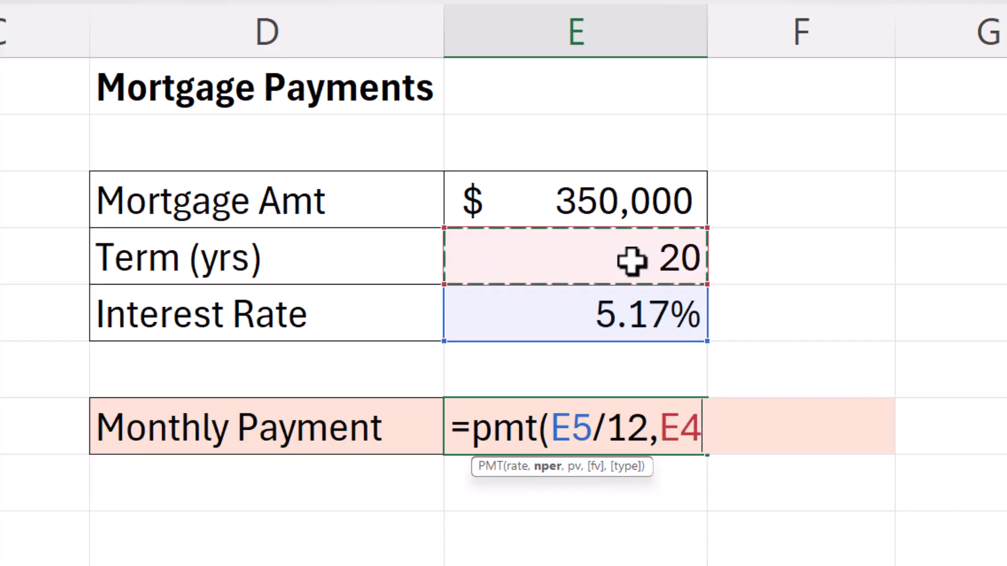
{"action": "type", "text": "*12"}
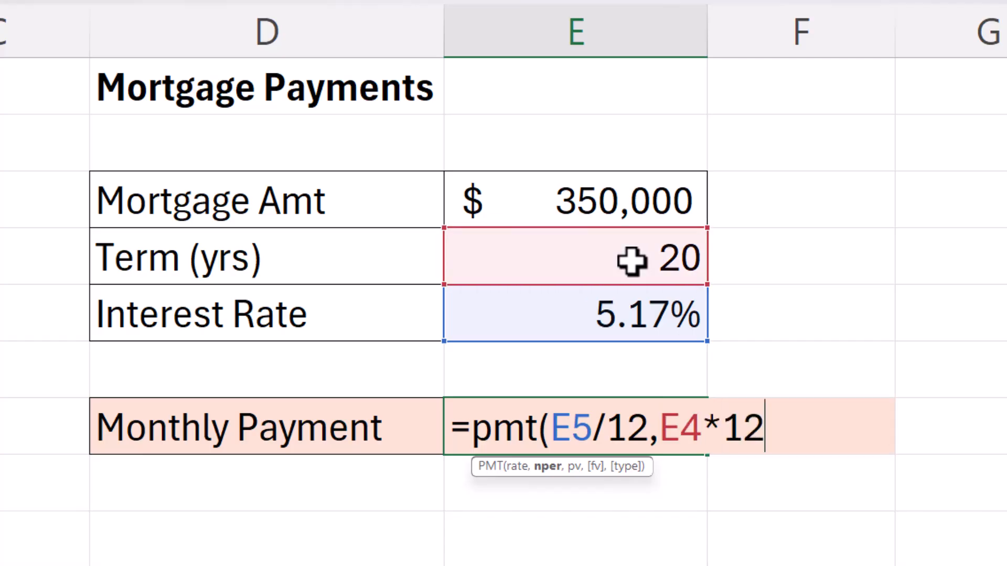
{"action": "type", "text": ","}
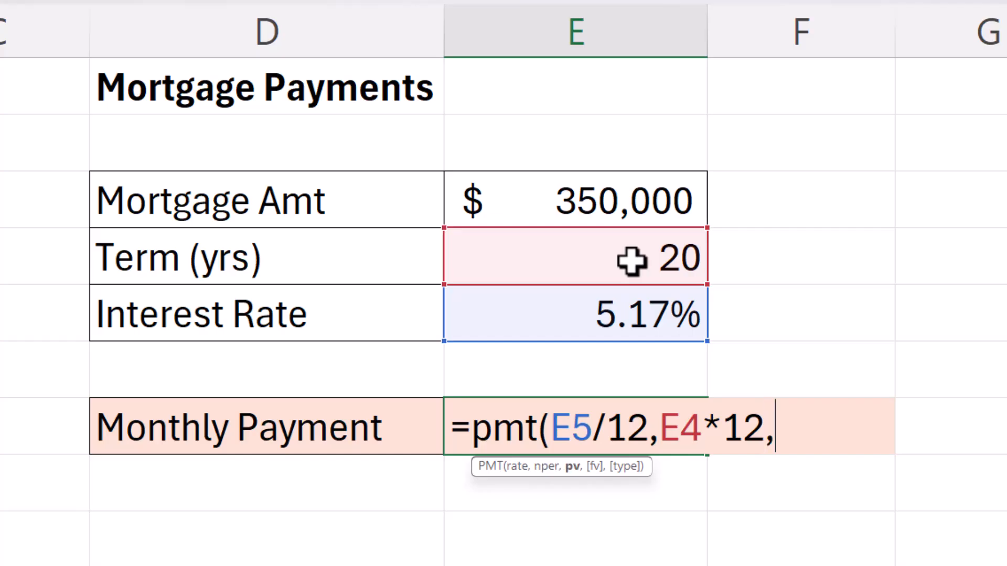
{"action": "mouse_move", "coordinate": [579, 206]}
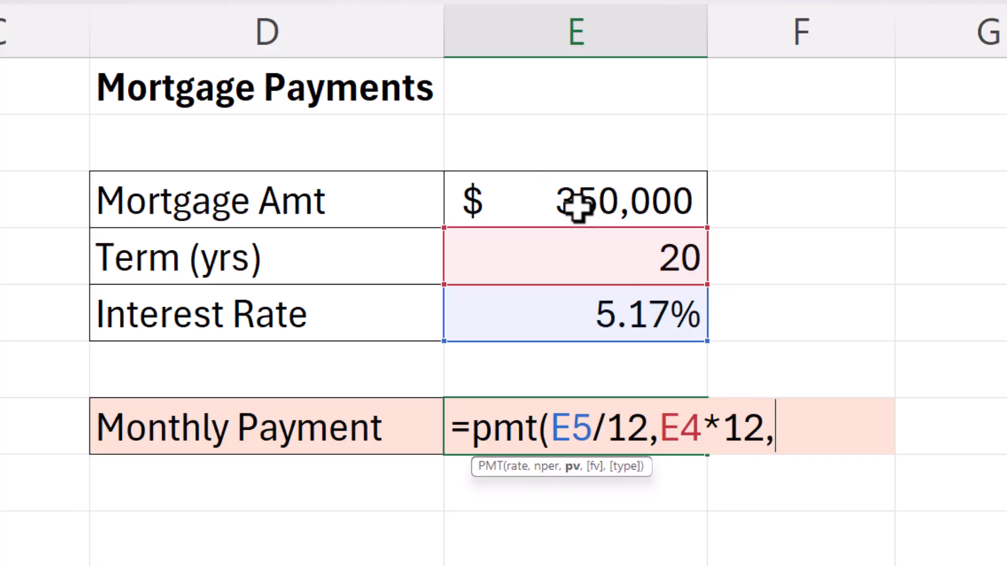
{"action": "left_click", "coordinate": [574, 200]}
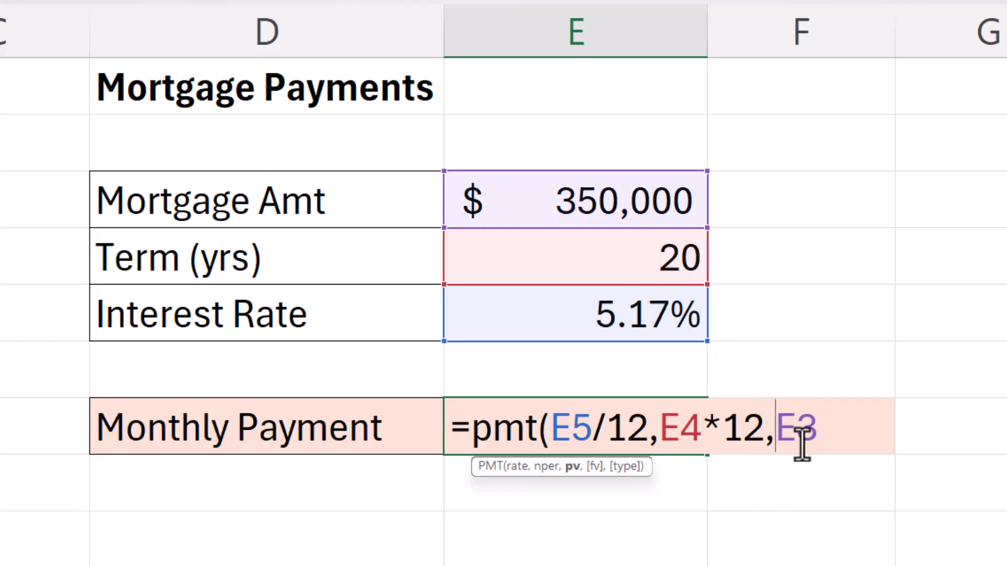
{"action": "type", "text": "-"}
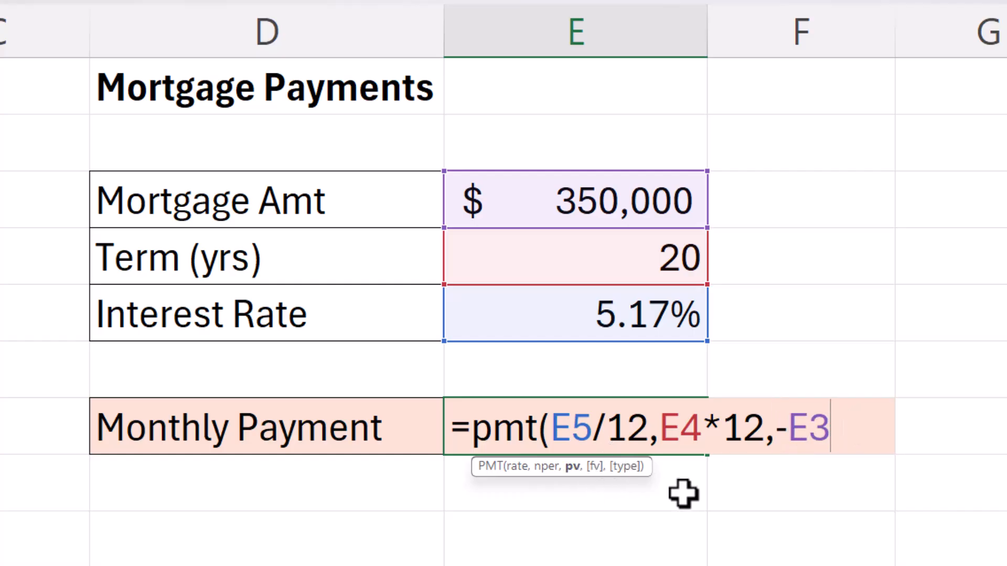
{"action": "type", "text": ")"}
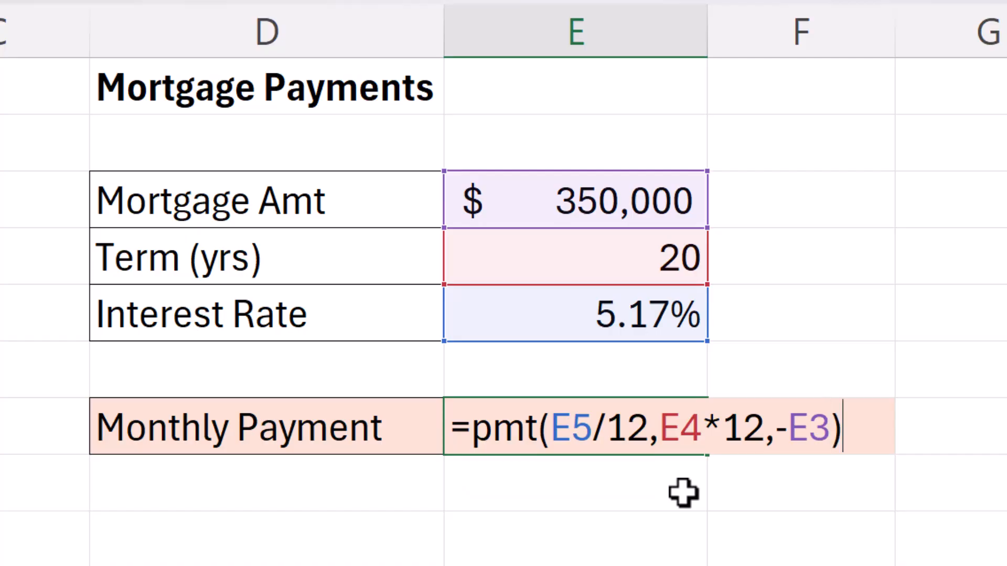
{"action": "key", "text": "Enter"}
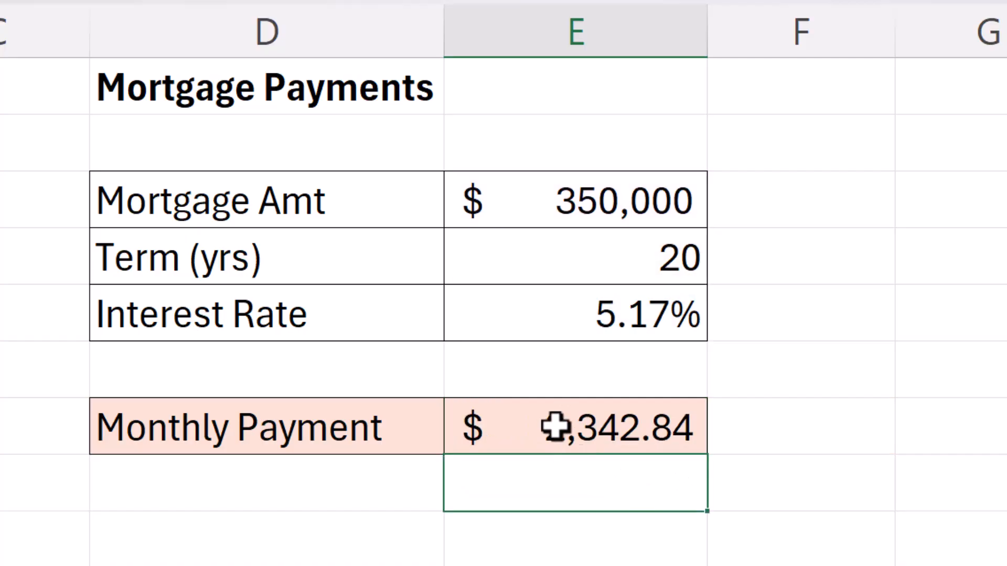
{"action": "mouse_move", "coordinate": [644, 435]}
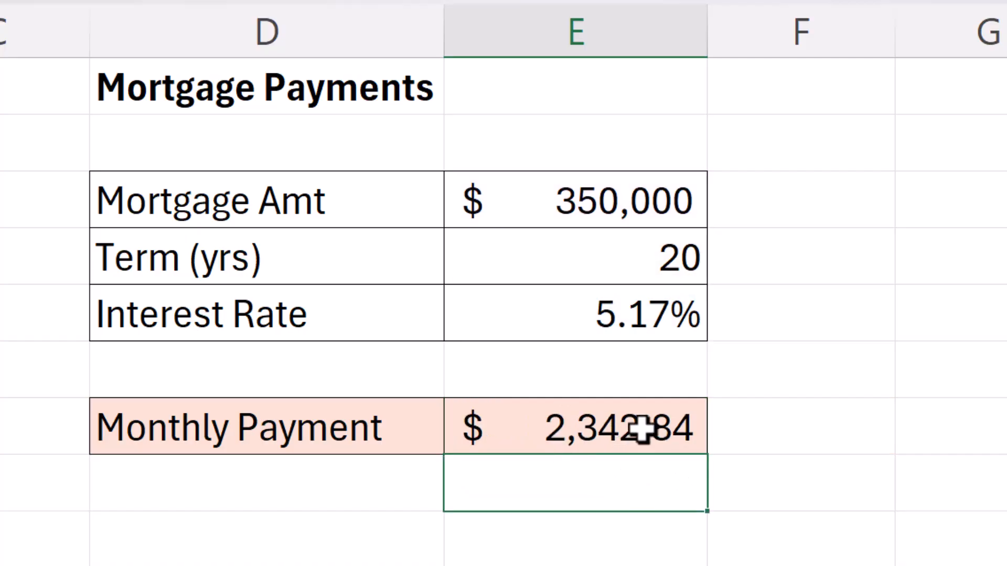
{"action": "mouse_move", "coordinate": [536, 439]}
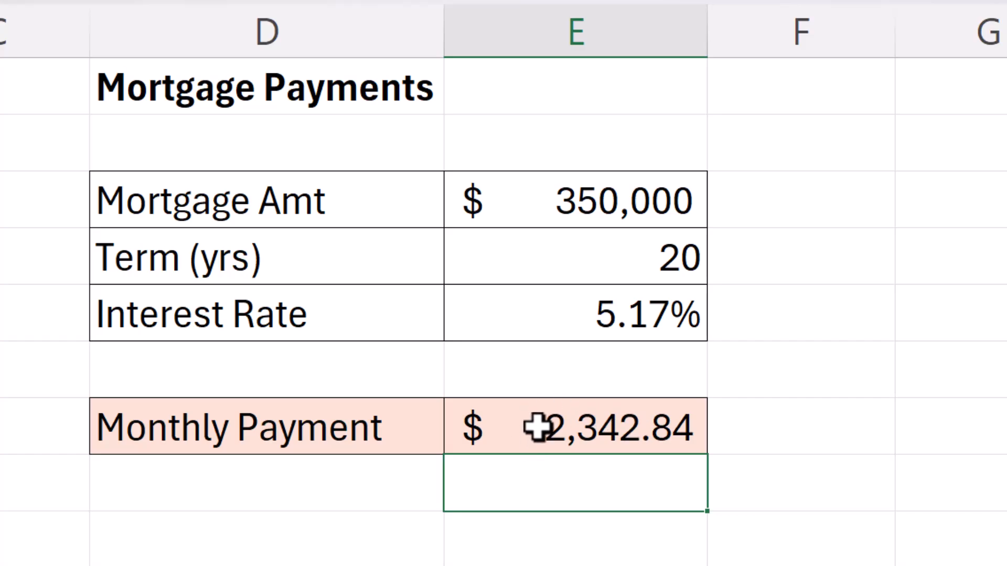
{"action": "mouse_move", "coordinate": [572, 447]}
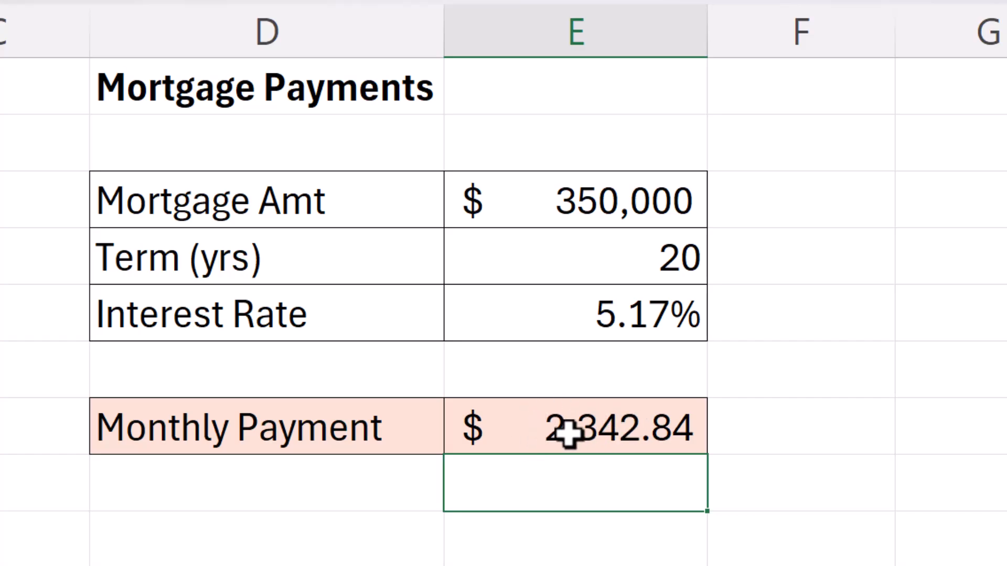
{"action": "mouse_move", "coordinate": [587, 200]}
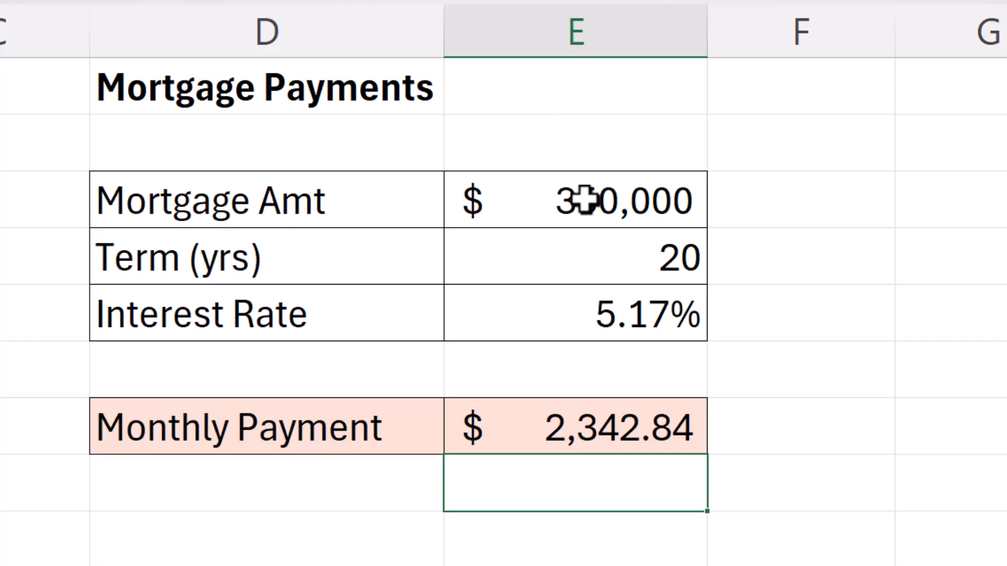
{"action": "mouse_move", "coordinate": [617, 299]}
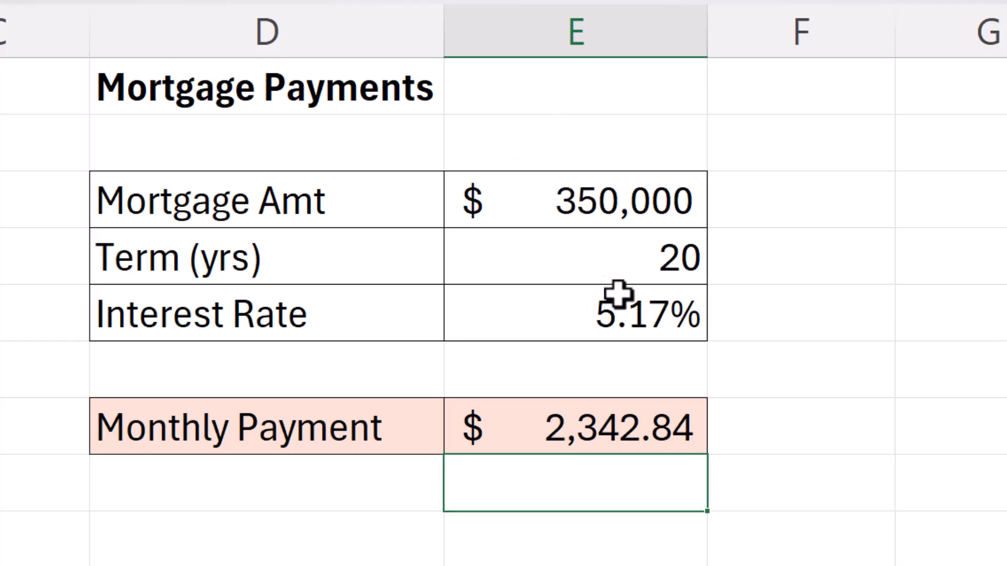
{"action": "mouse_move", "coordinate": [651, 200]}
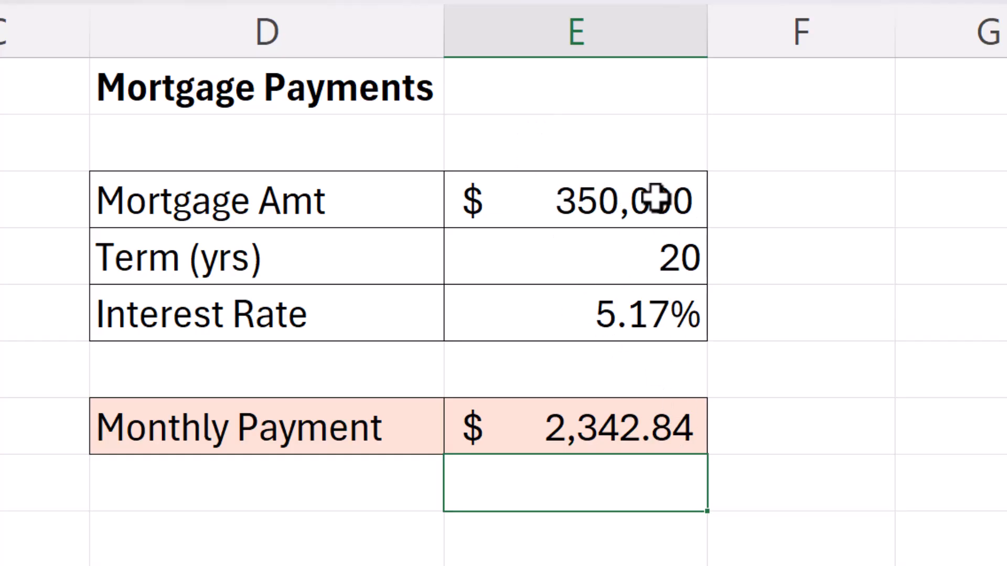
{"action": "mouse_move", "coordinate": [601, 266]}
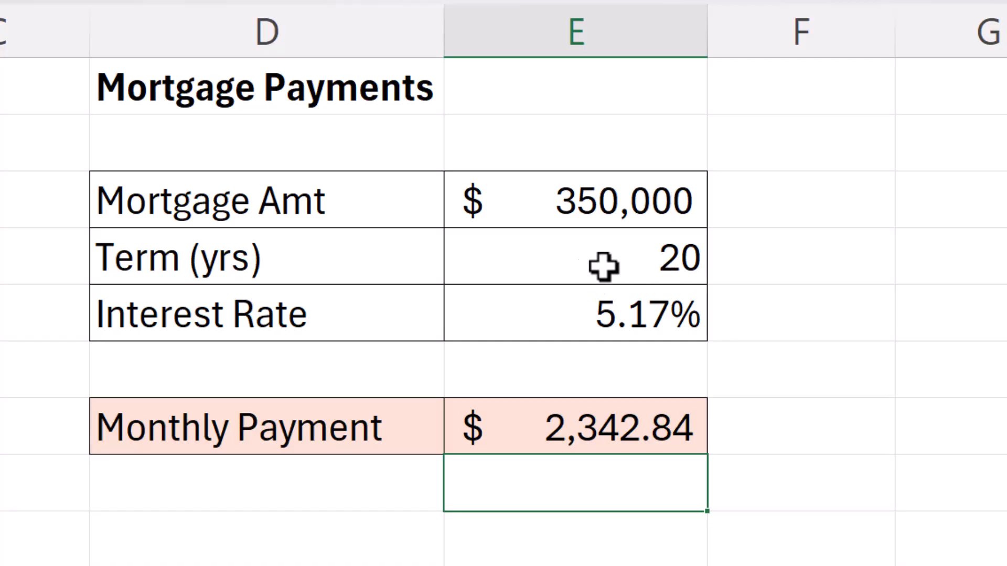
{"action": "mouse_move", "coordinate": [595, 322]}
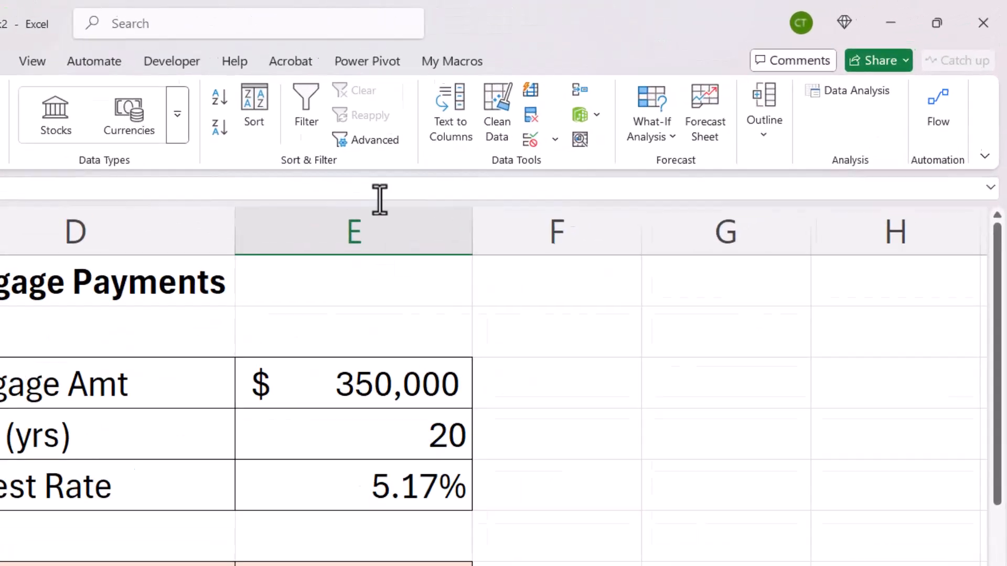
{"action": "left_click", "coordinate": [650, 120]}
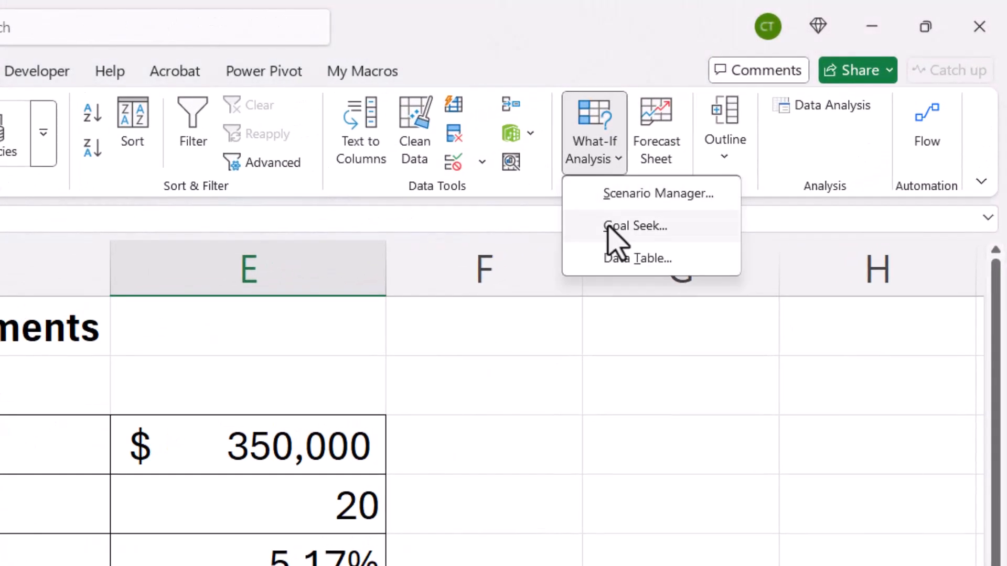
{"action": "left_click", "coordinate": [635, 226]}
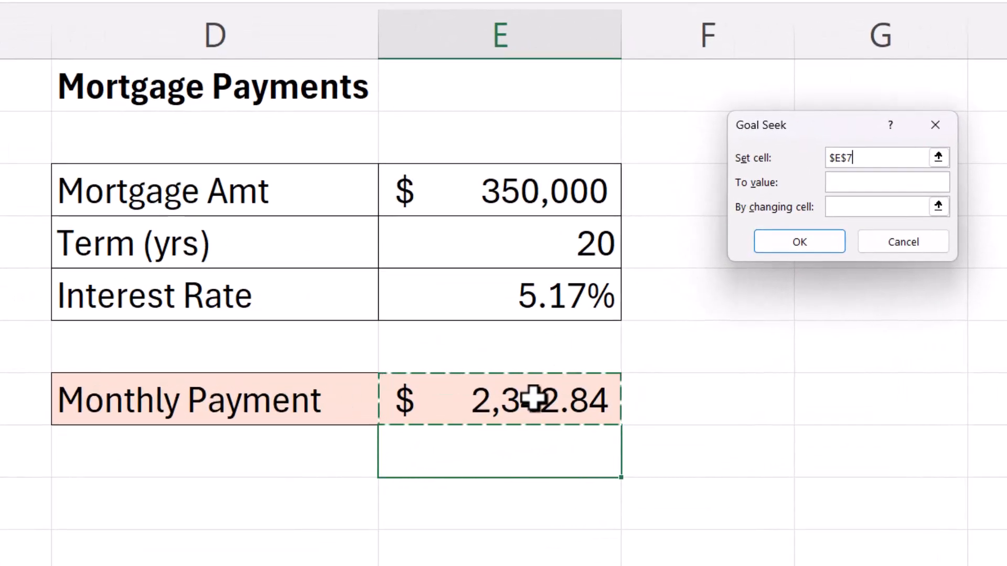
{"action": "type", "text": "1750"}
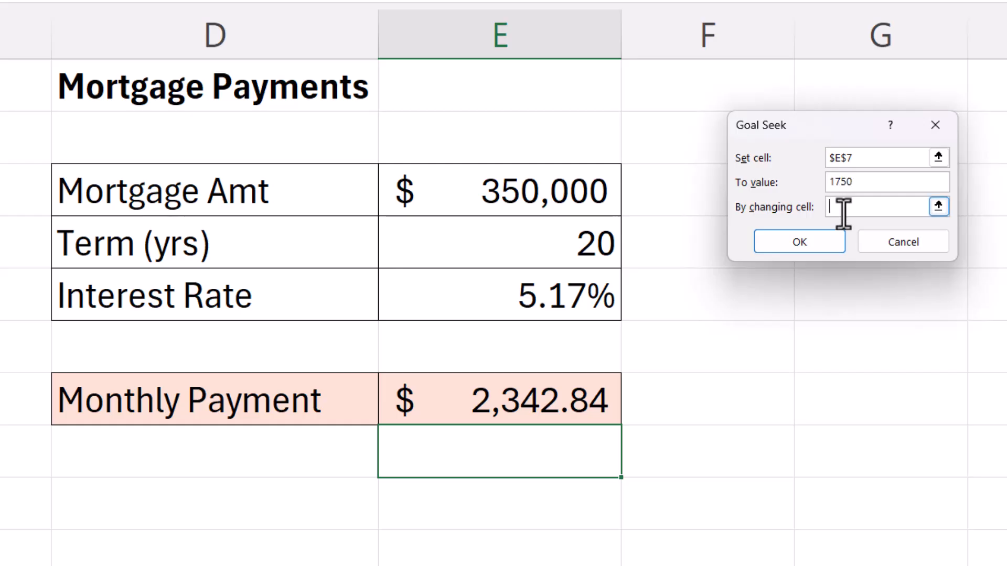
{"action": "left_click", "coordinate": [542, 242]}
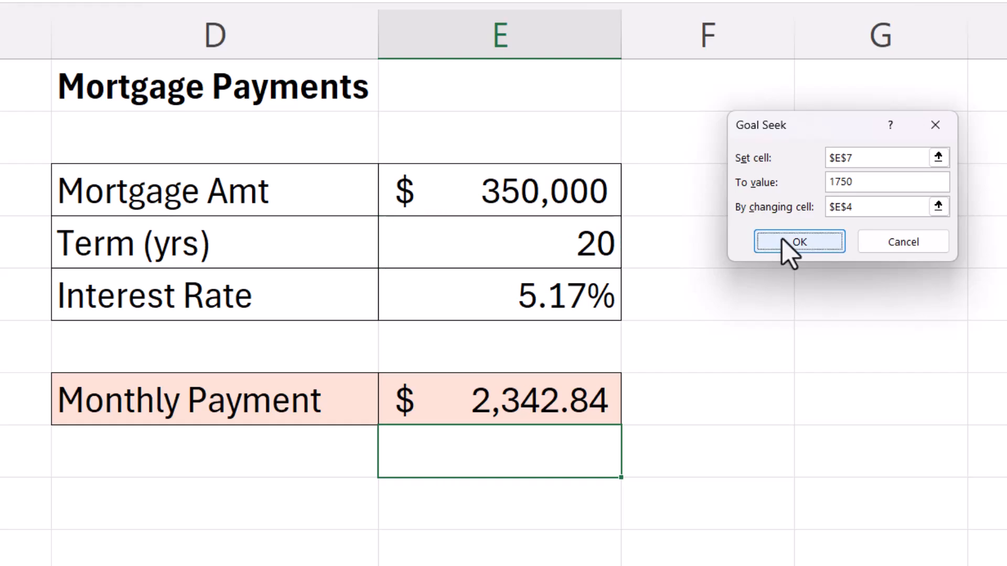
{"action": "left_click", "coordinate": [799, 241]}
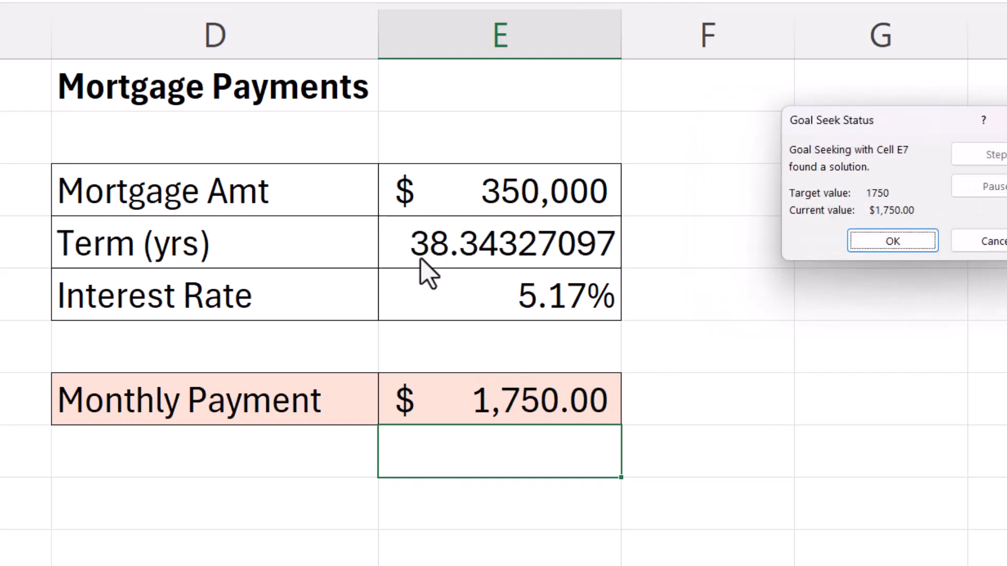
{"action": "mouse_move", "coordinate": [453, 263]}
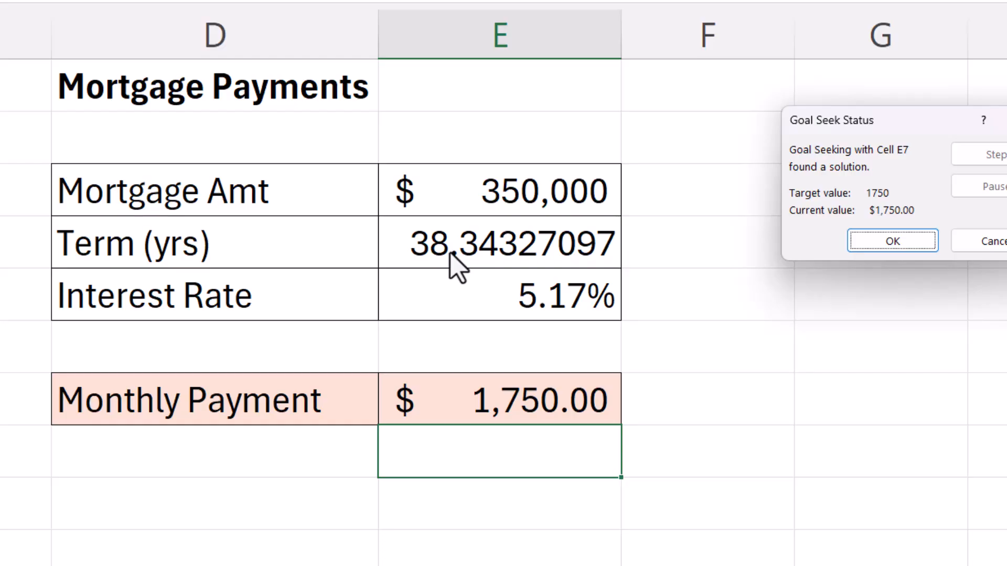
{"action": "mouse_move", "coordinate": [970, 281]}
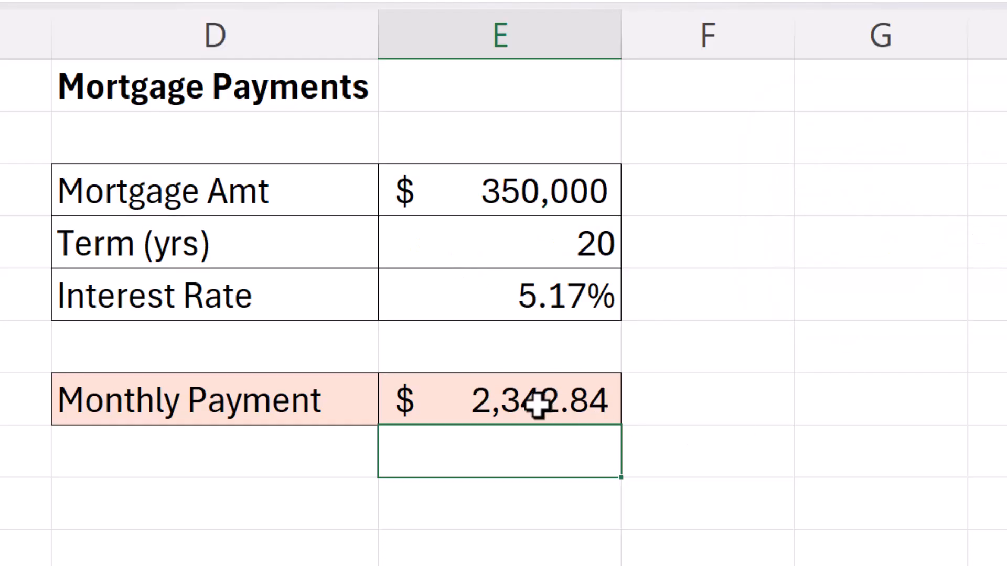
{"action": "mouse_move", "coordinate": [532, 403]}
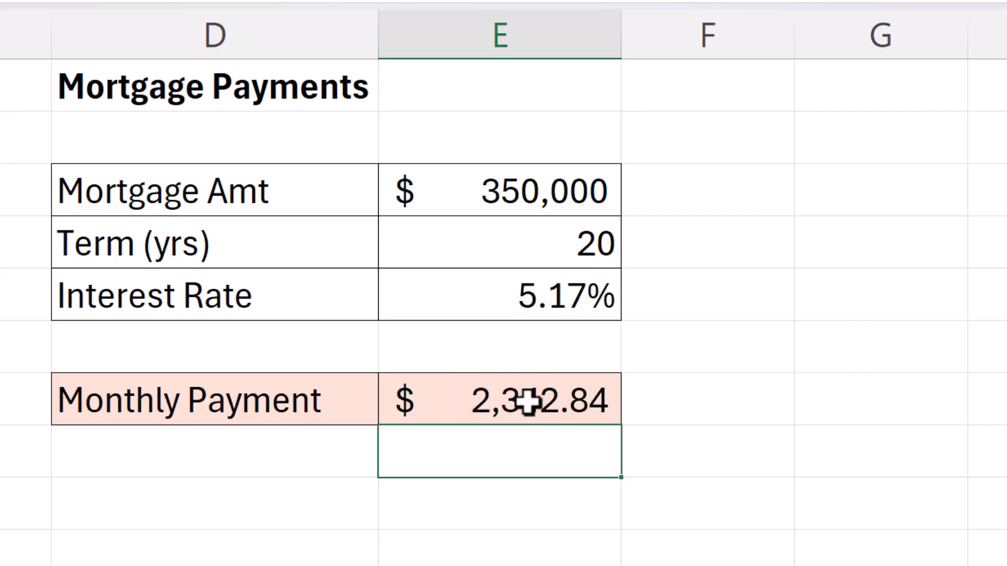
{"action": "mouse_move", "coordinate": [565, 282]}
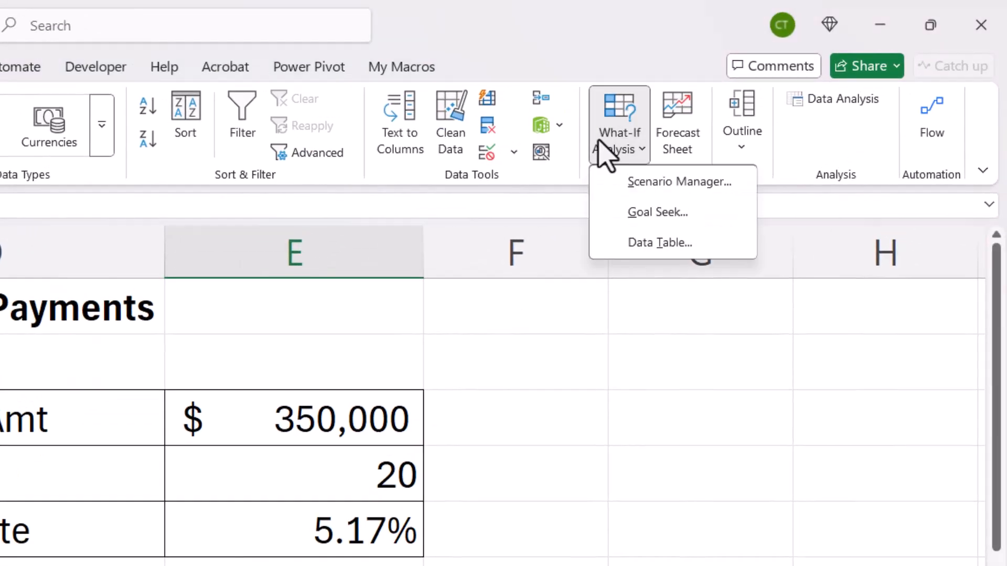
{"action": "left_click", "coordinate": [656, 212]}
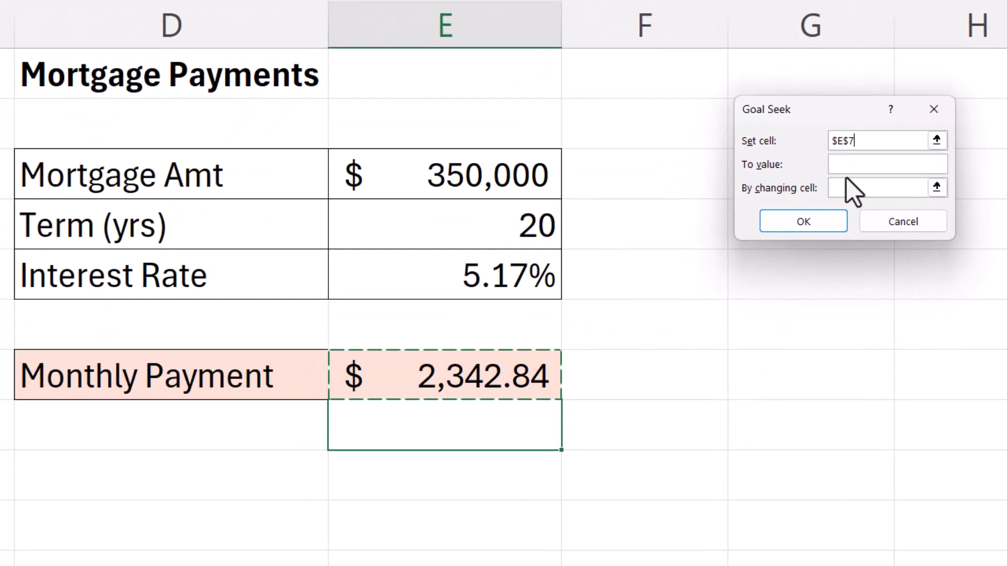
{"action": "type", "text": "1750"}
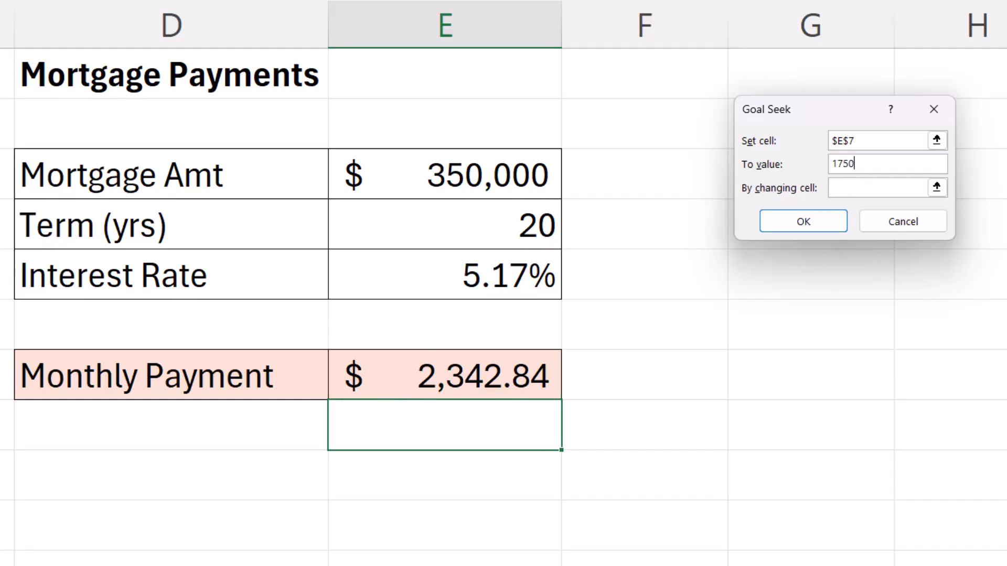
{"action": "left_click", "coordinate": [881, 188]}
{"action": "type", "text": "$E$5"}
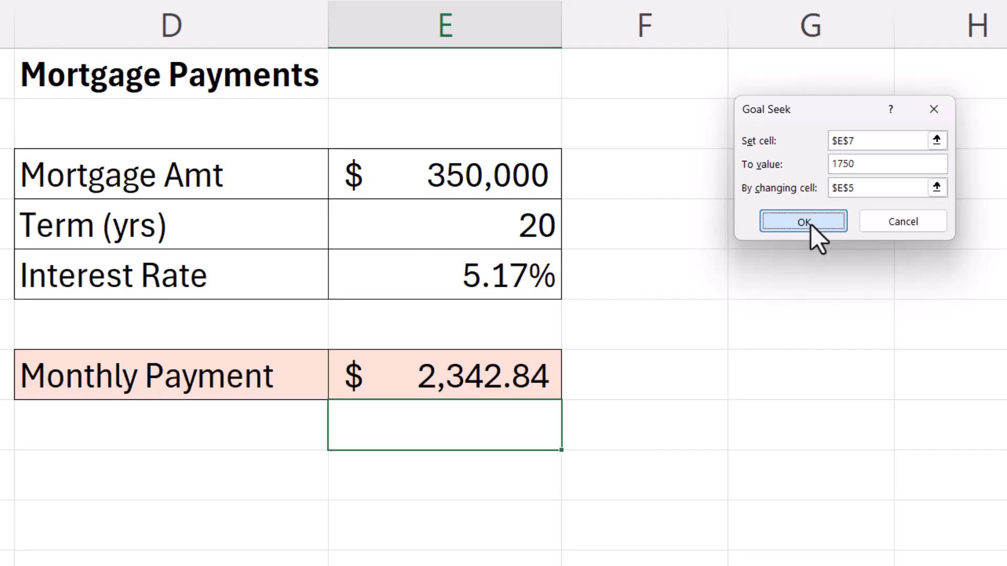
{"action": "left_click", "coordinate": [803, 220]}
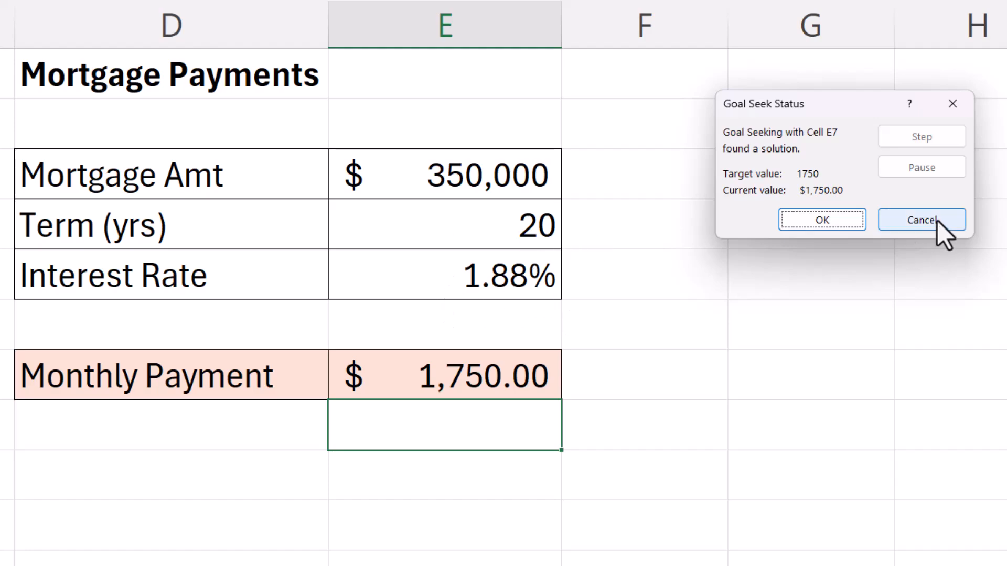
{"action": "left_click", "coordinate": [921, 220]}
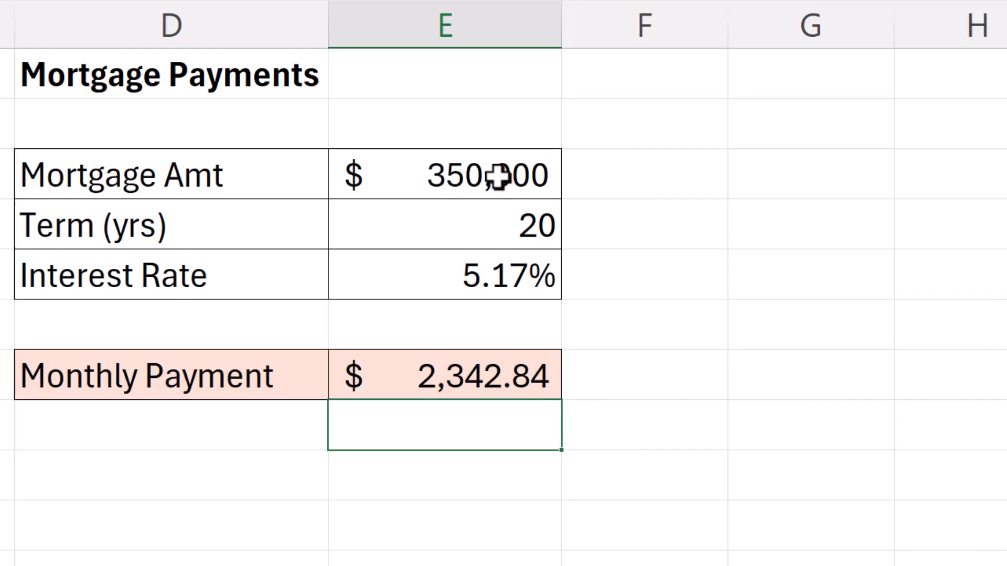
{"action": "mouse_move", "coordinate": [351, 160]}
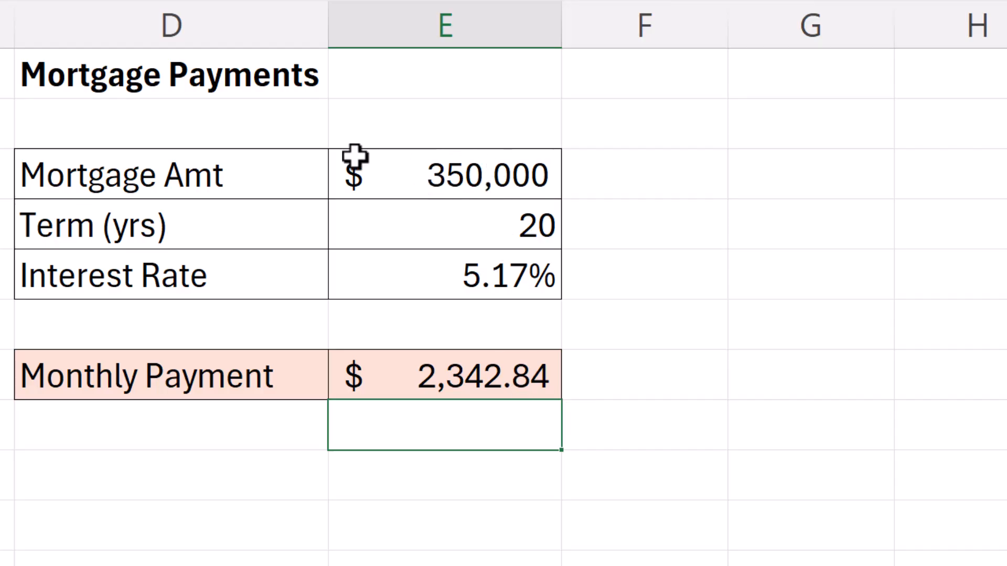
{"action": "mouse_move", "coordinate": [503, 359]}
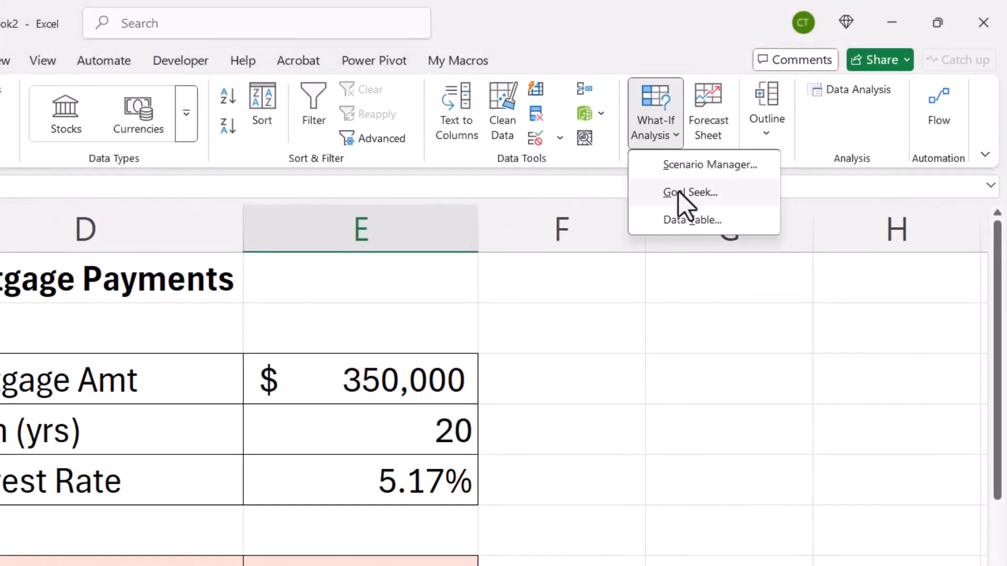
- Use Goal Seek to make Monthly Payment 1,750 by changing the mortgage amount, giving about 261,435
{"action": "left_click", "coordinate": [690, 193]}
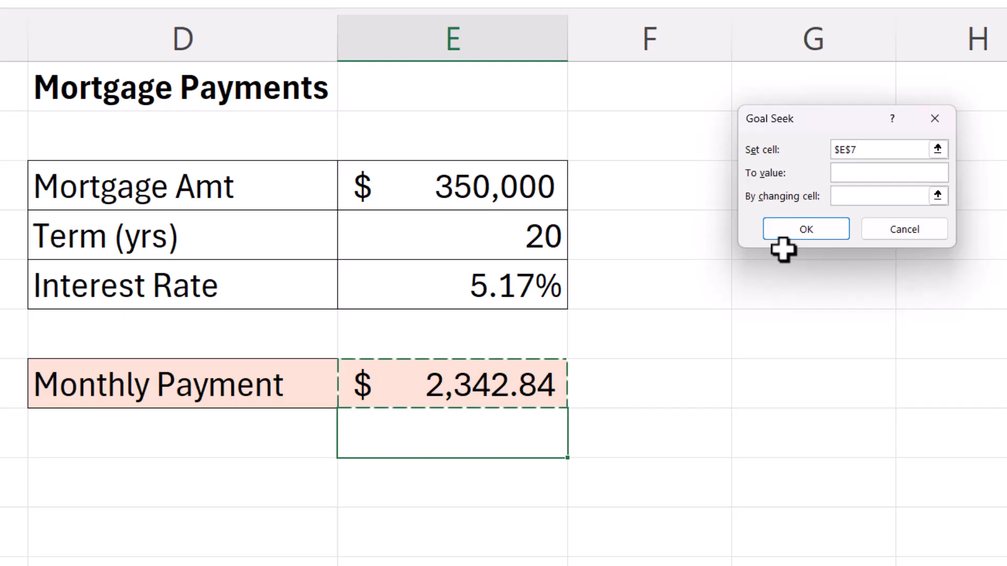
{"action": "type", "text": "1750"}
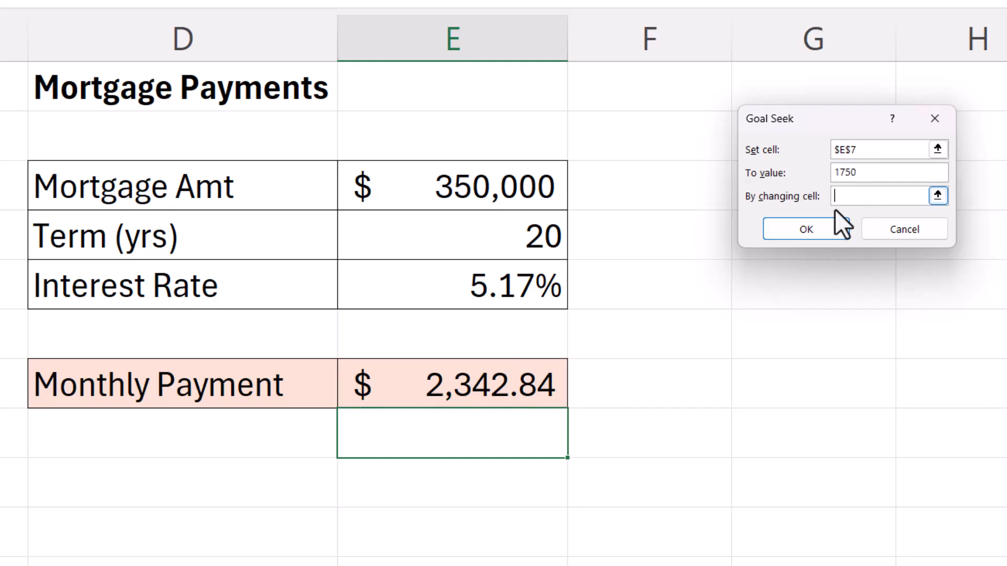
{"action": "left_click", "coordinate": [452, 187]}
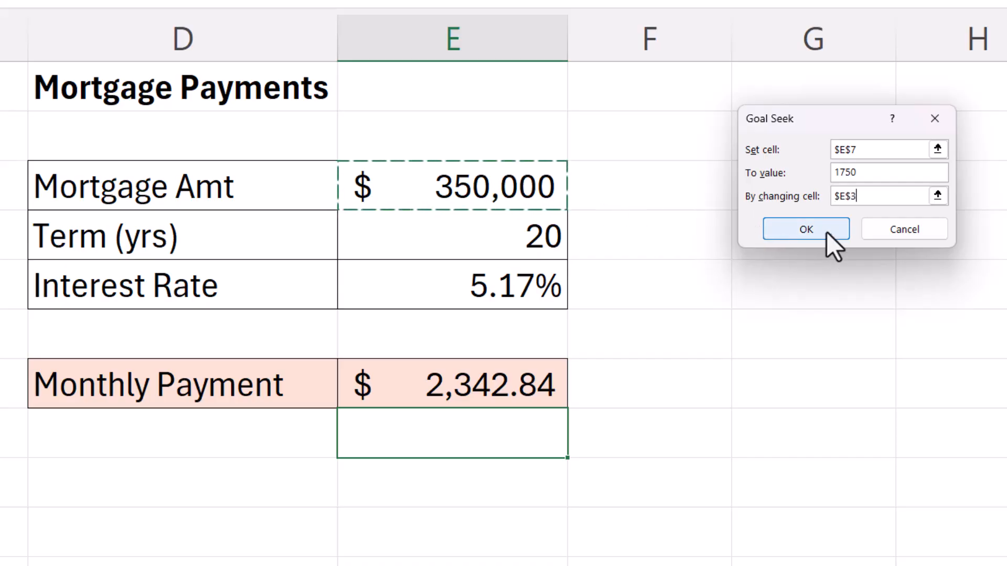
{"action": "left_click", "coordinate": [805, 229]}
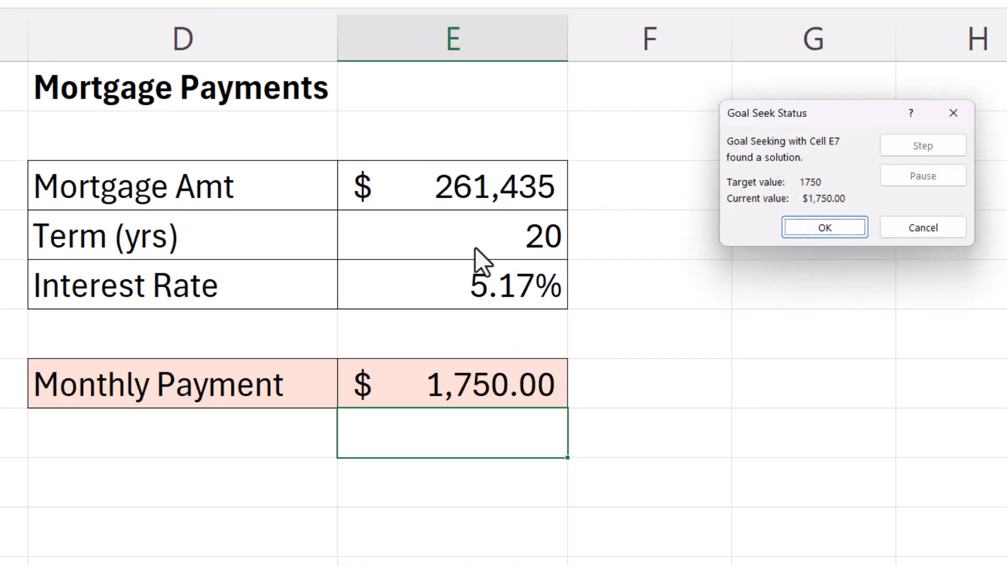
{"action": "mouse_move", "coordinate": [470, 212]}
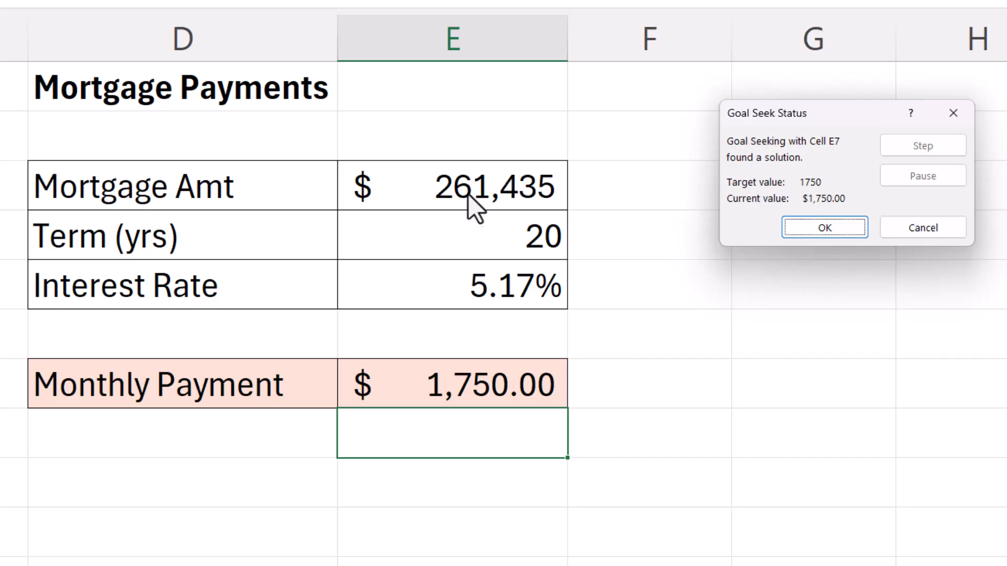
{"action": "mouse_move", "coordinate": [568, 312]}
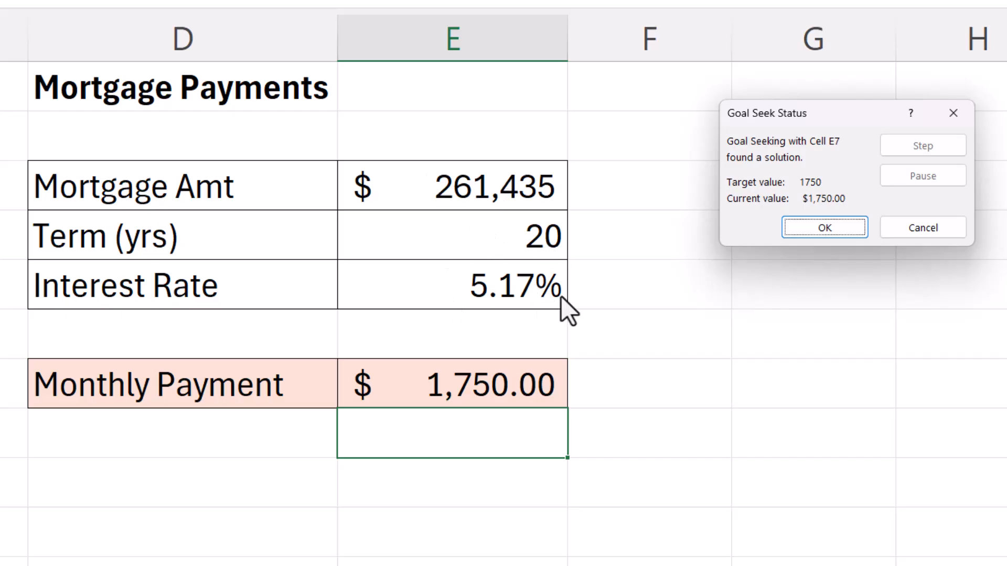